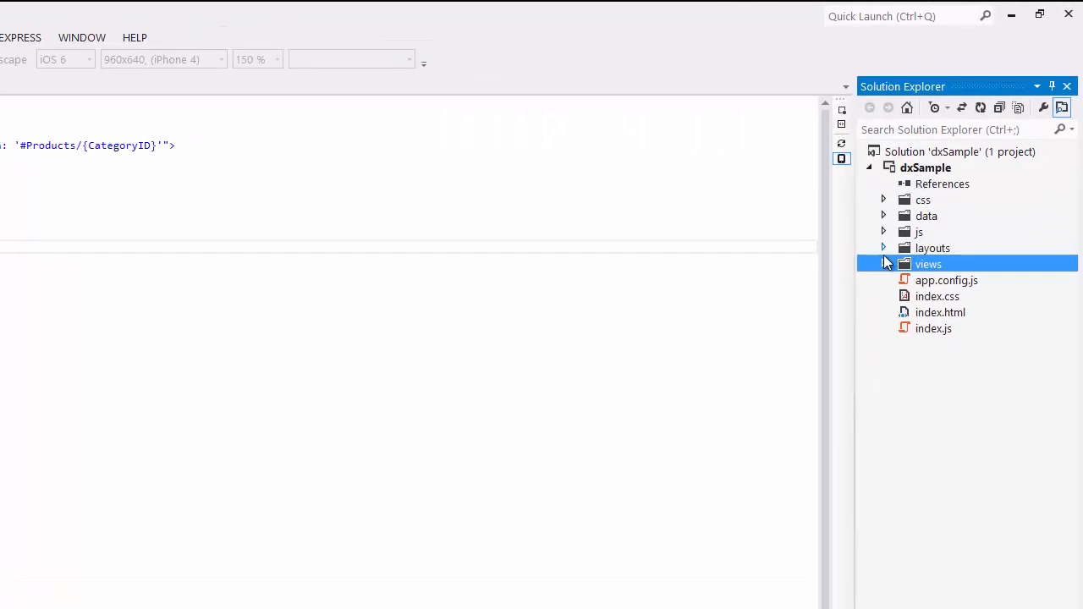
Inspect Categories.dxview, whose item dxAction navigates with a CategoryID parameter
click(883, 264)
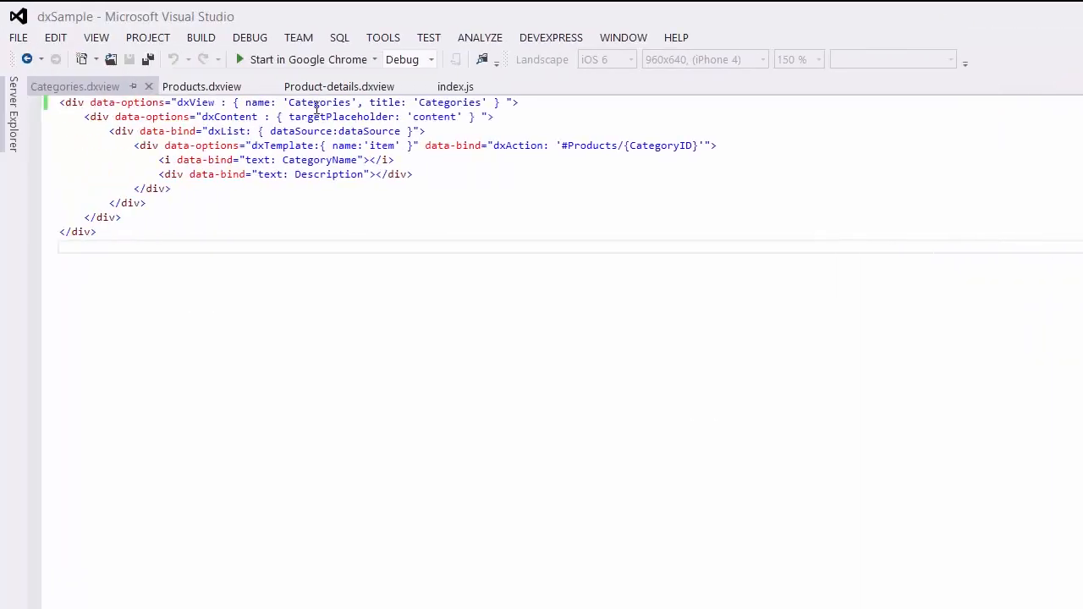
double_click(320, 102)
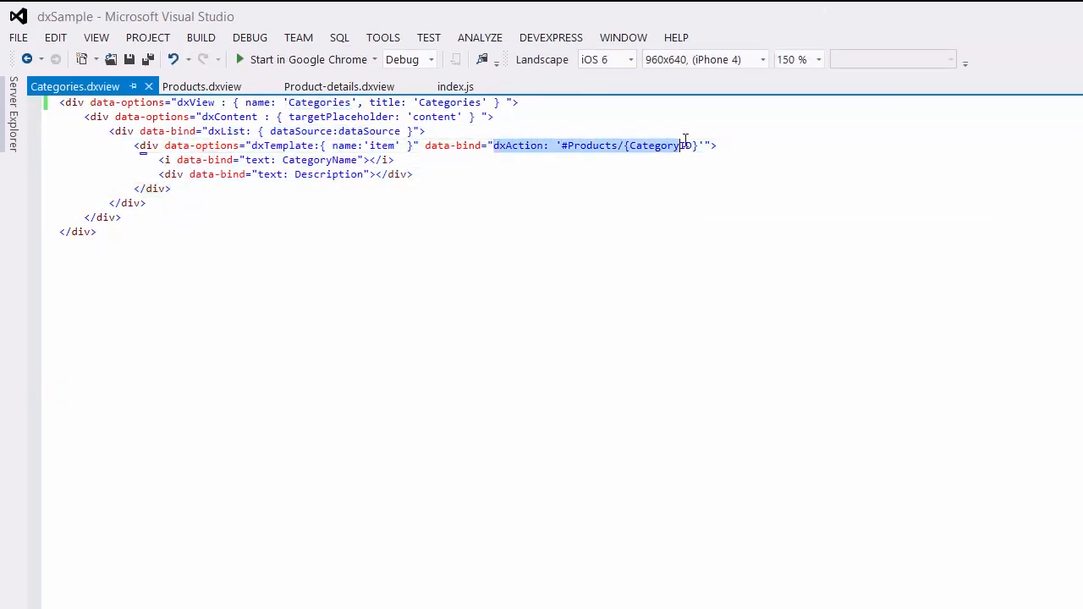
double_click(660, 146)
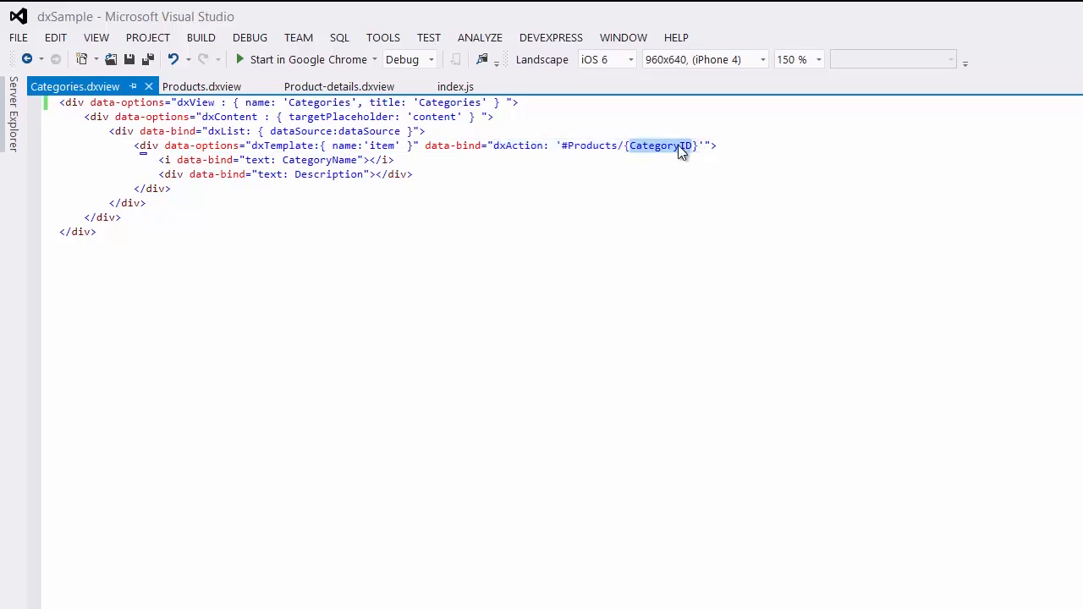
Inspect Products.dxview's navigation action with ProductID, then view Product-details.dxview
click(201, 86)
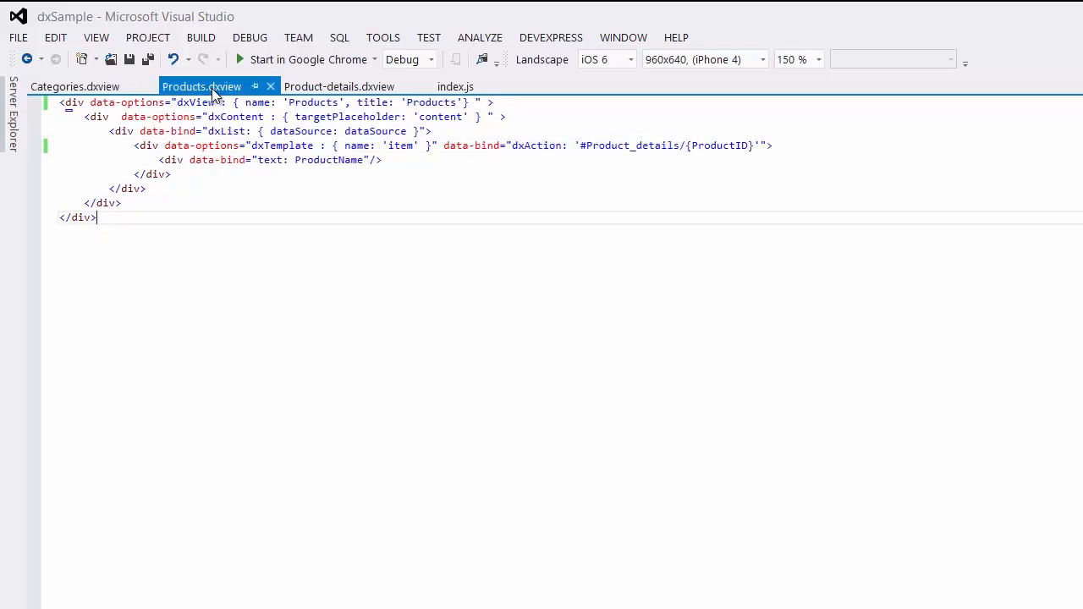
double_click(311, 101)
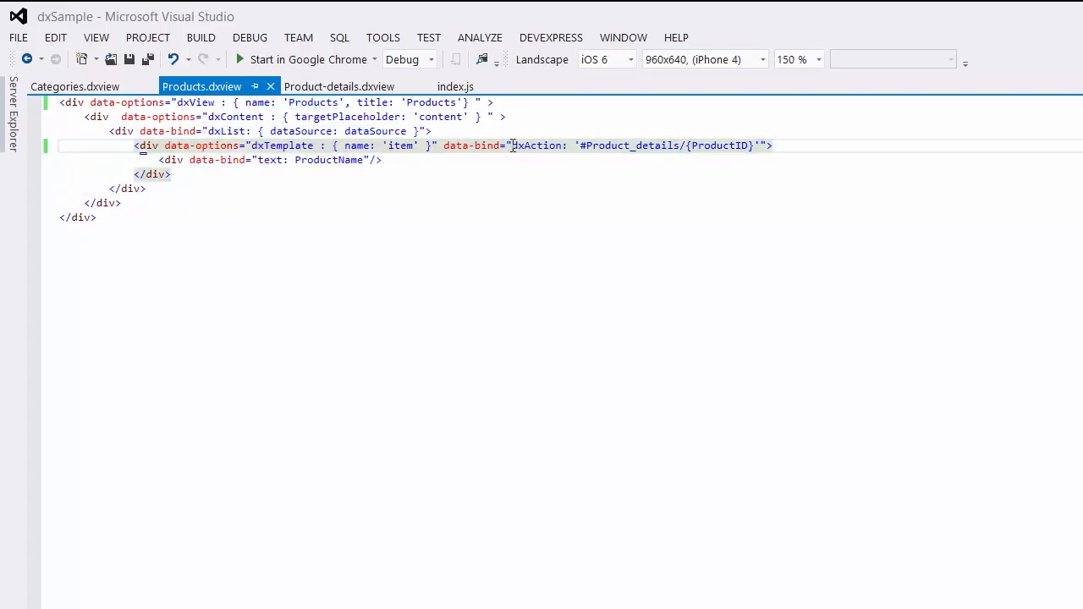
drag(512, 145, 753, 146)
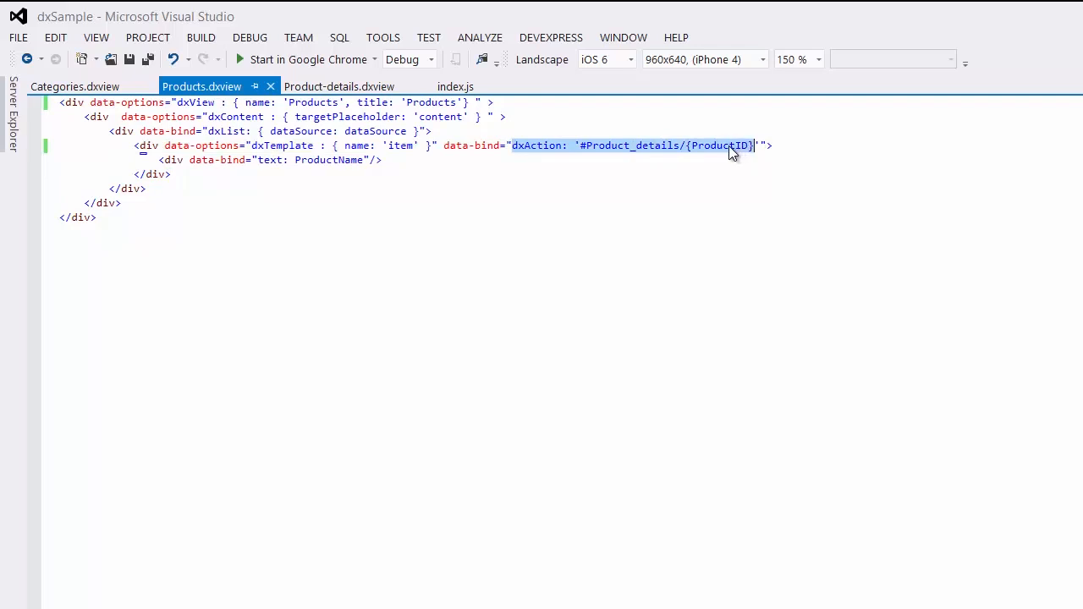
double_click(719, 145)
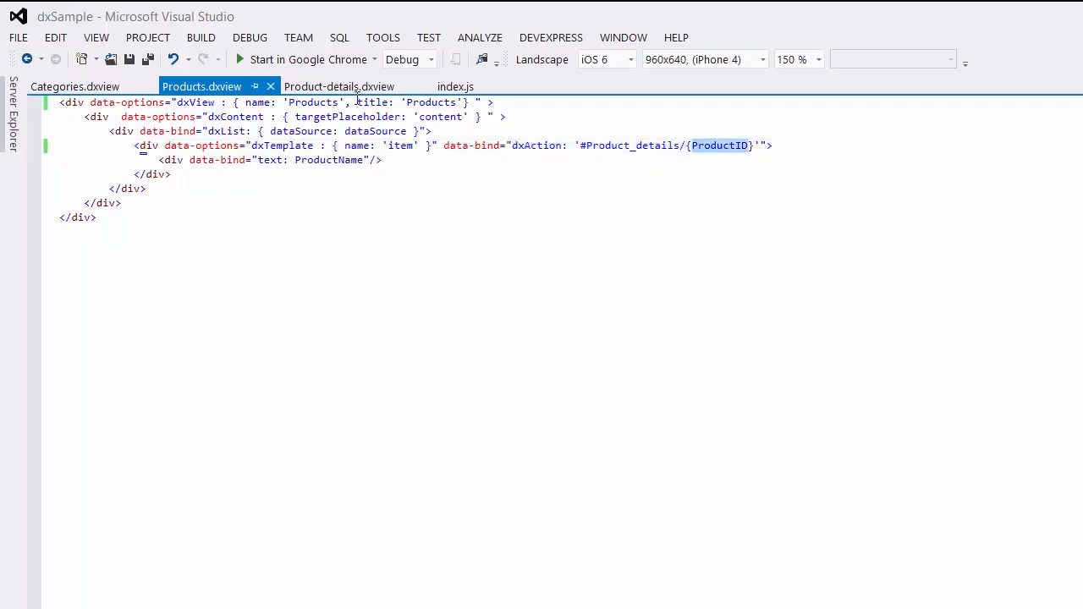
click(339, 87)
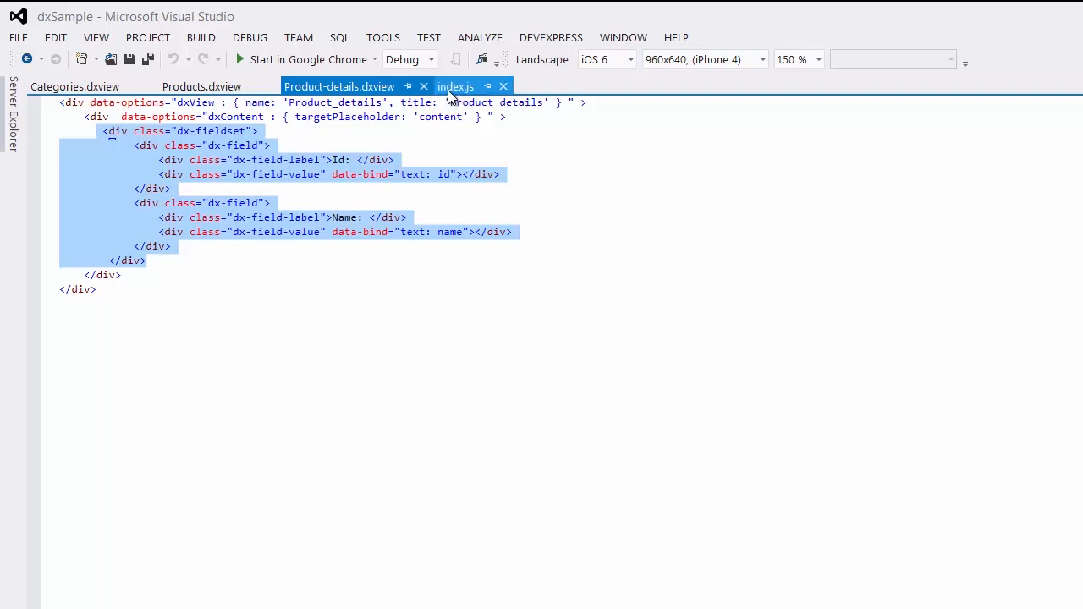
Delete home, Products and Product details from app.config.js navigation and set index.js default view to "Categories"
click(456, 86)
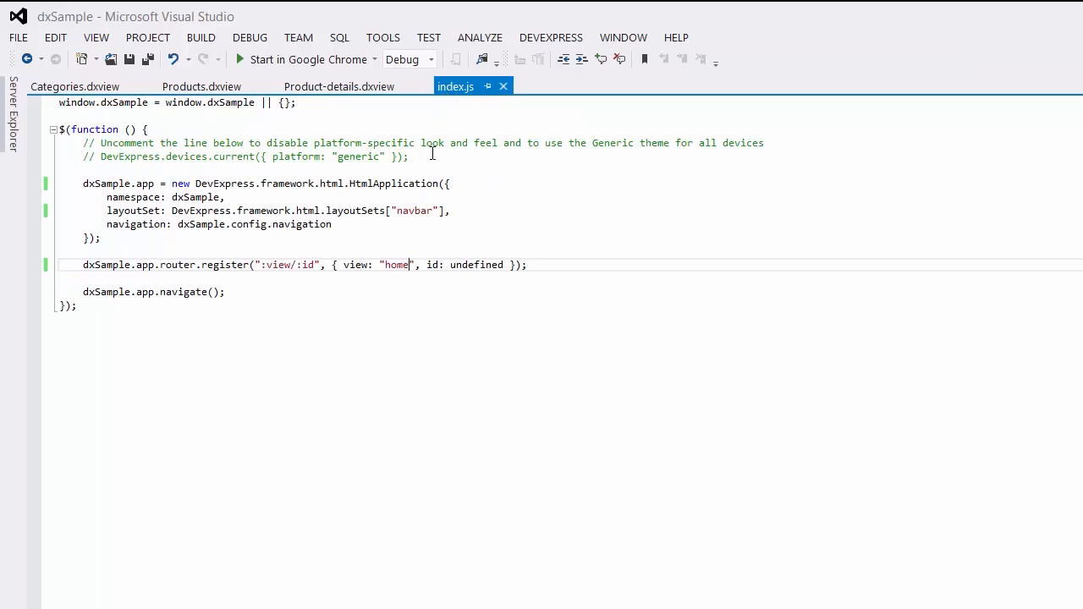
double_click(413, 210)
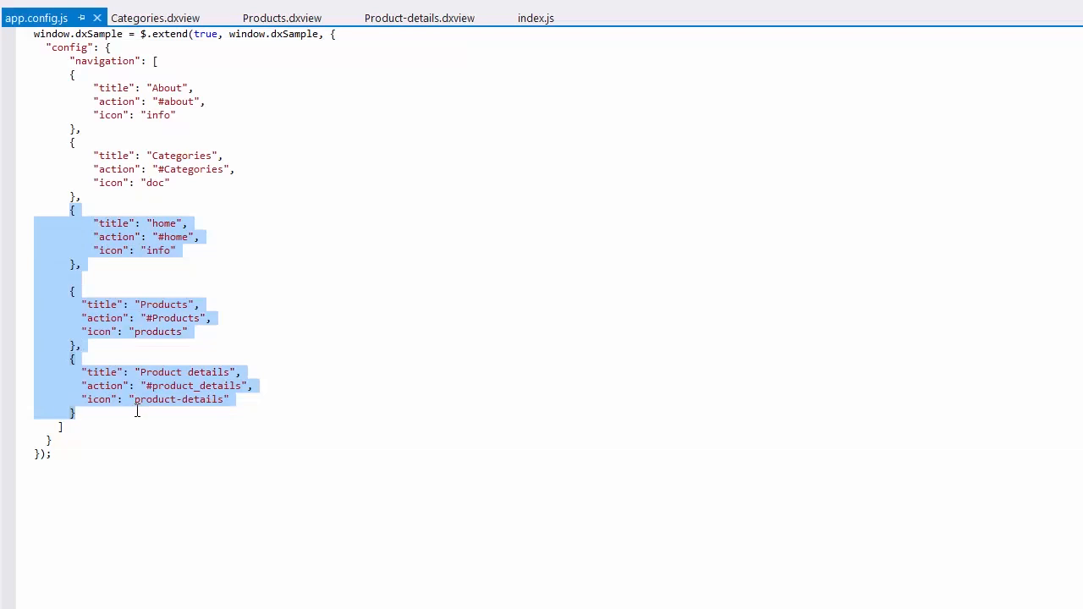
key(Delete)
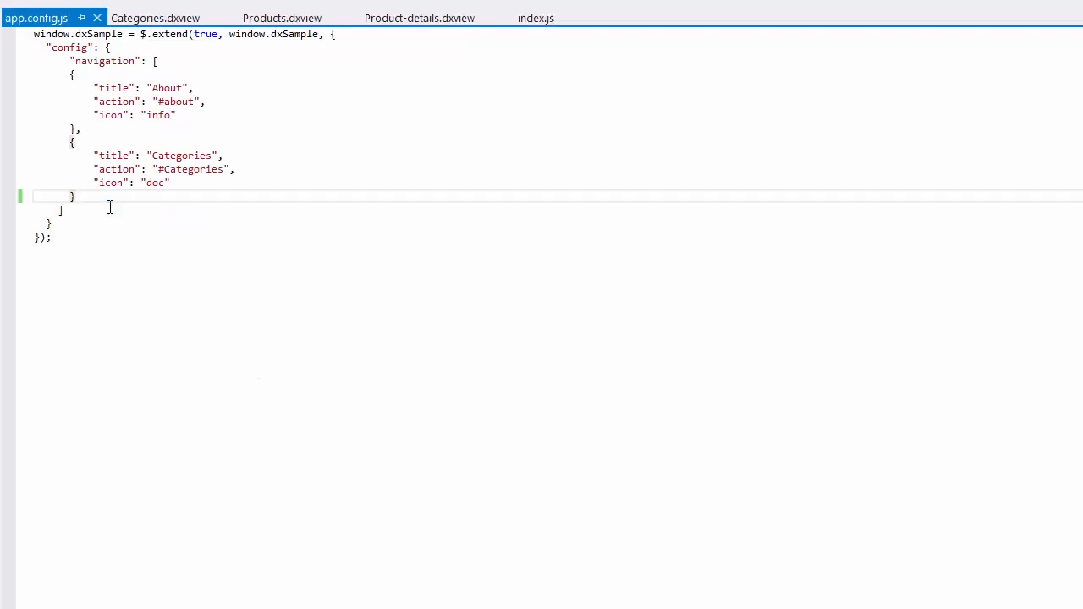
click(535, 17)
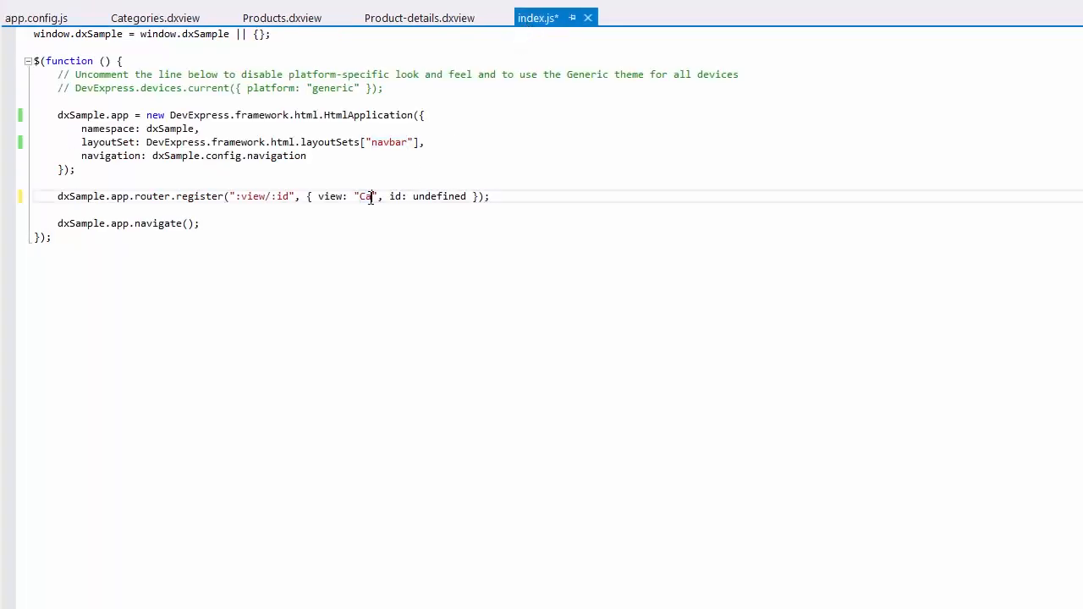
text(tegories)
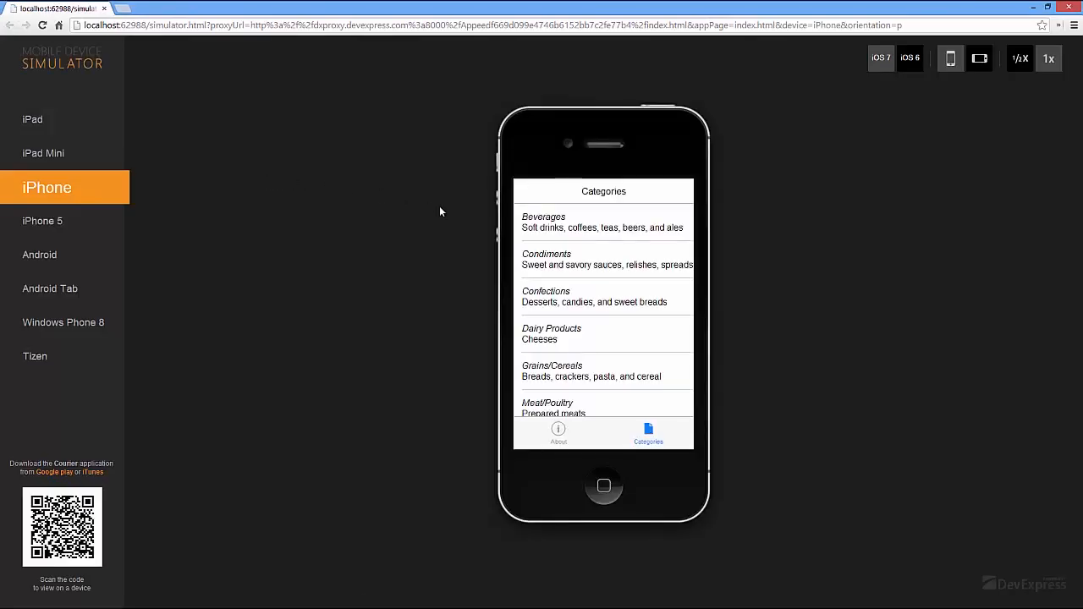
mouse_move(558, 270)
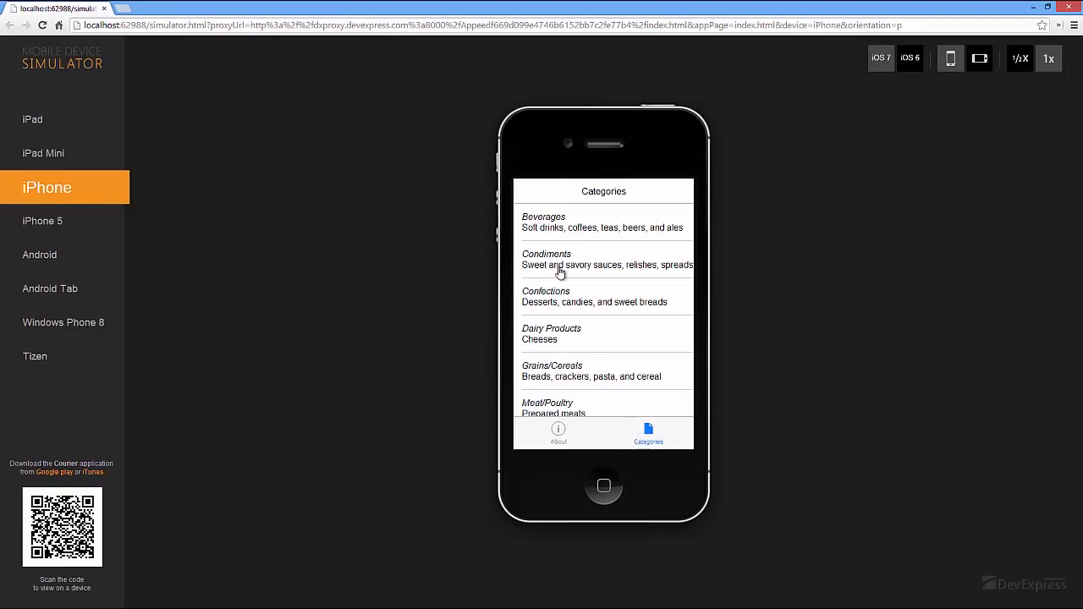
click(559, 260)
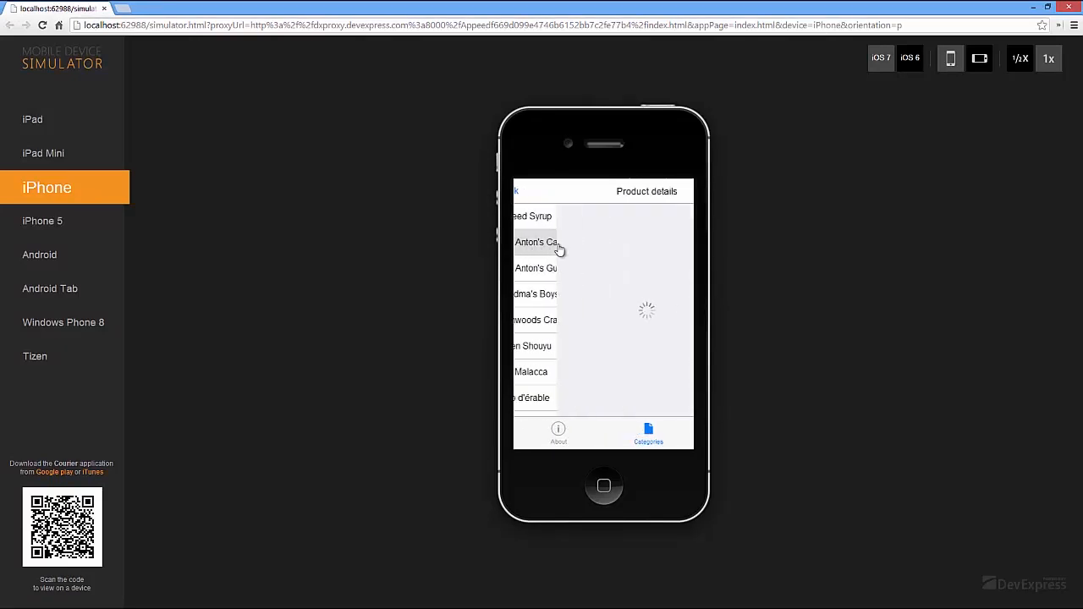
click(559, 432)
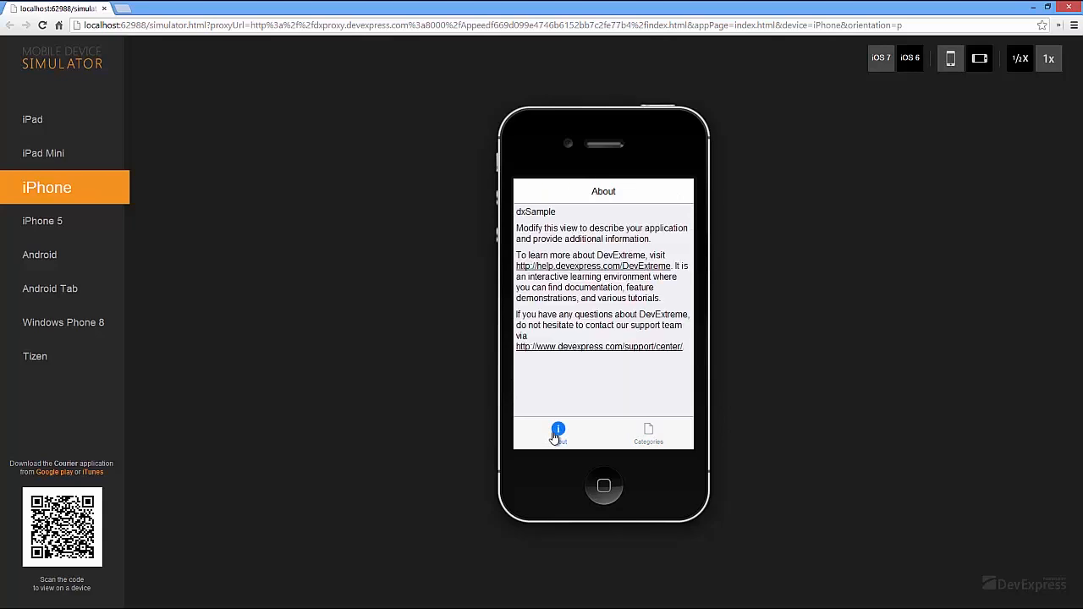
click(648, 433)
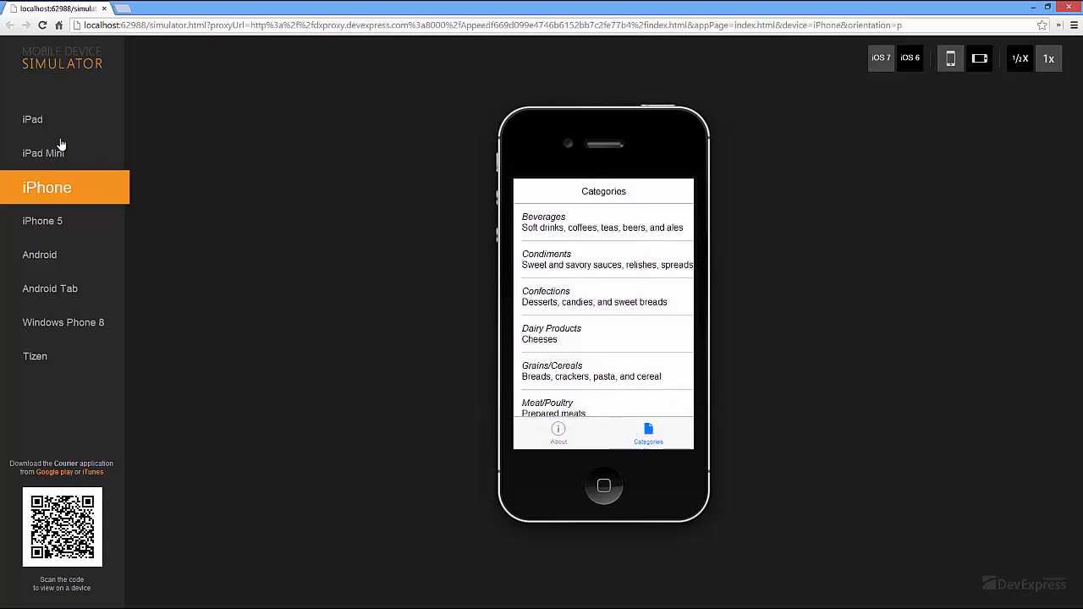
click(34, 119)
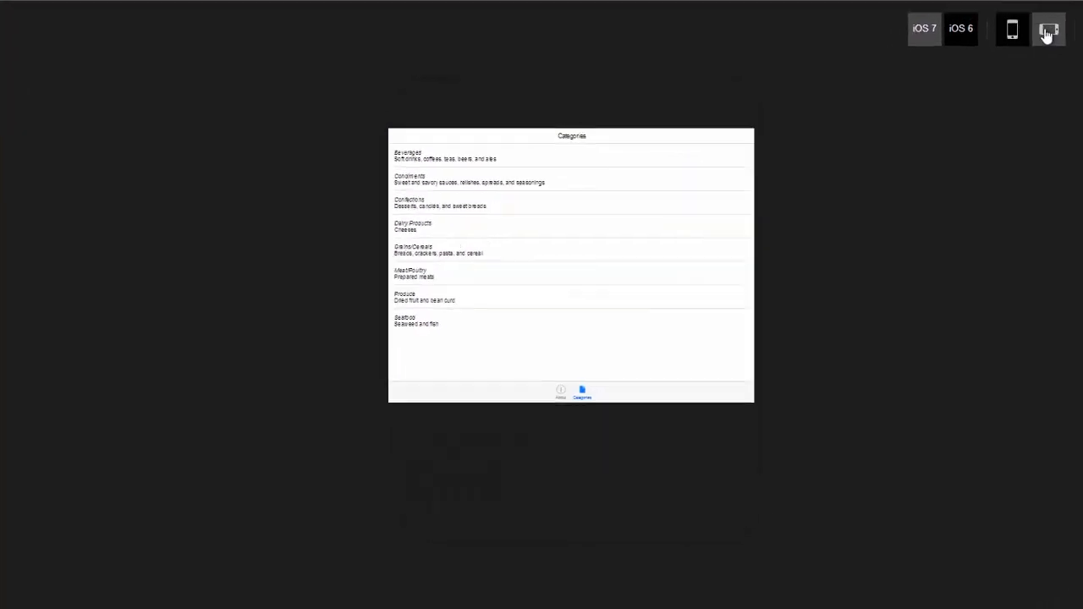
Rotate the iPad to landscape, open a category's products and the Geitost product
click(1049, 29)
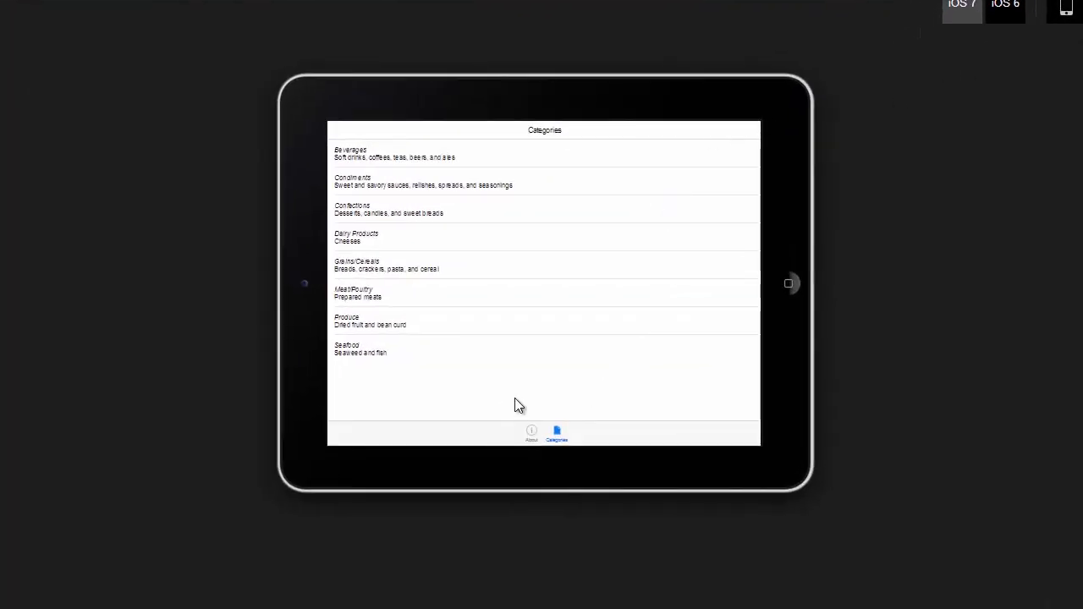
click(355, 237)
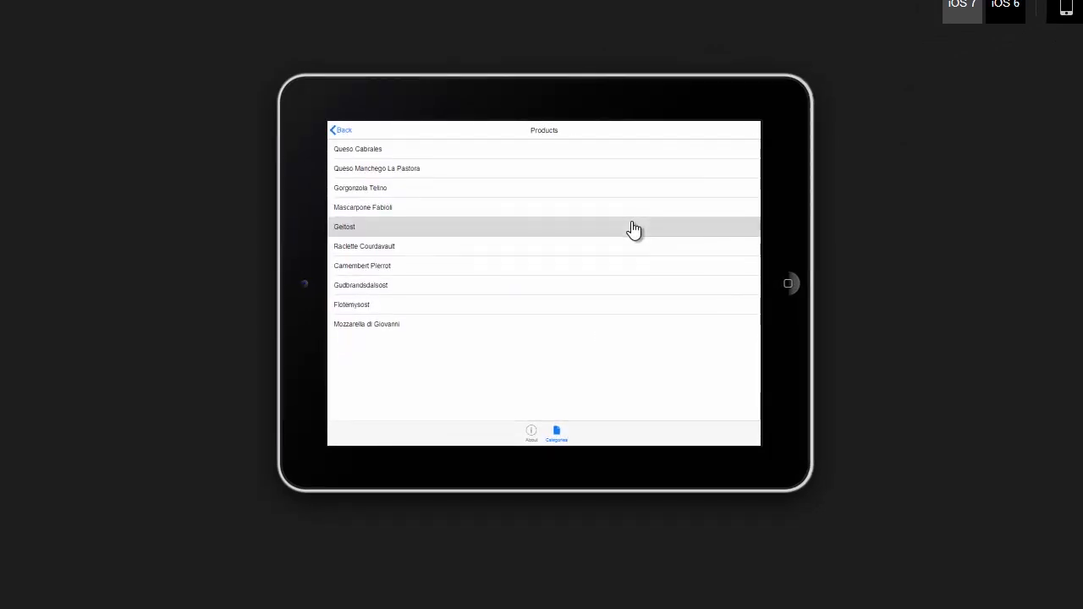
click(542, 227)
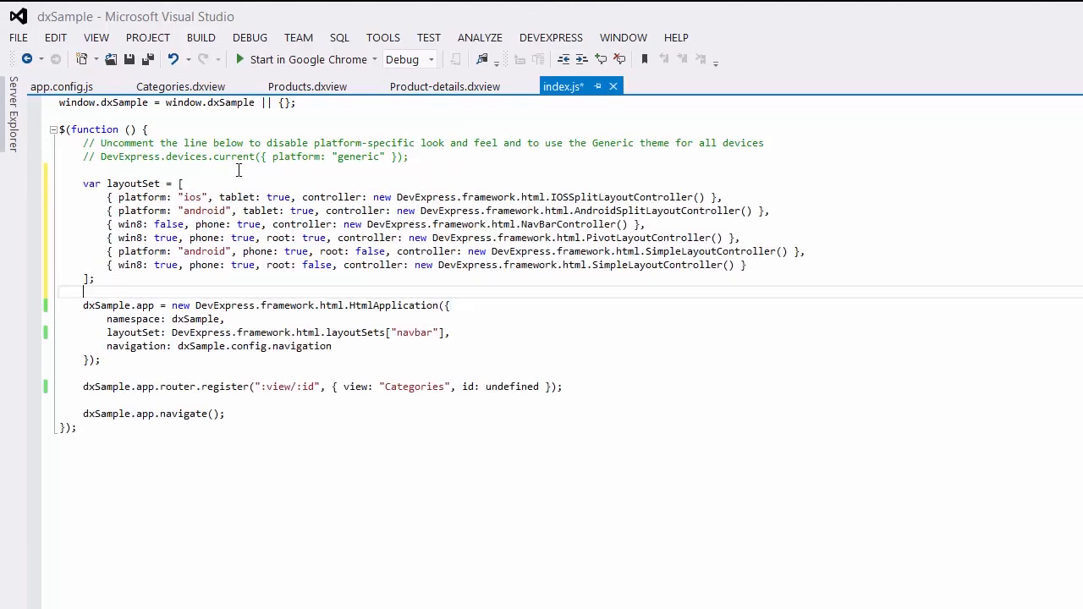
Replace layoutSets["navbar"] with the custom layoutSet array of NavBar and Pivot platform entries
double_click(186, 331)
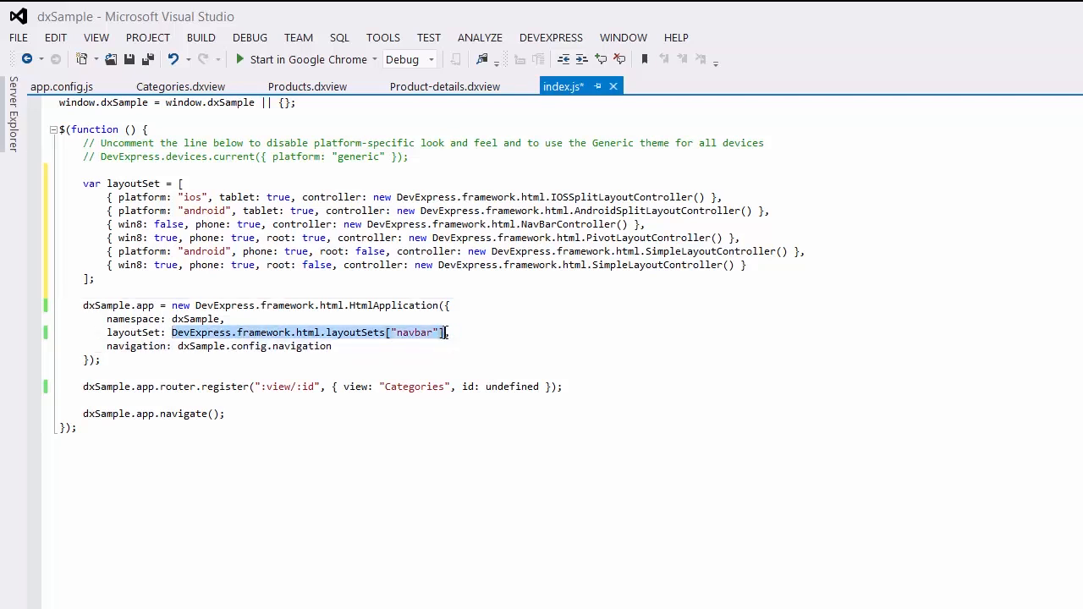
text(layoutSet: layoutSet,)
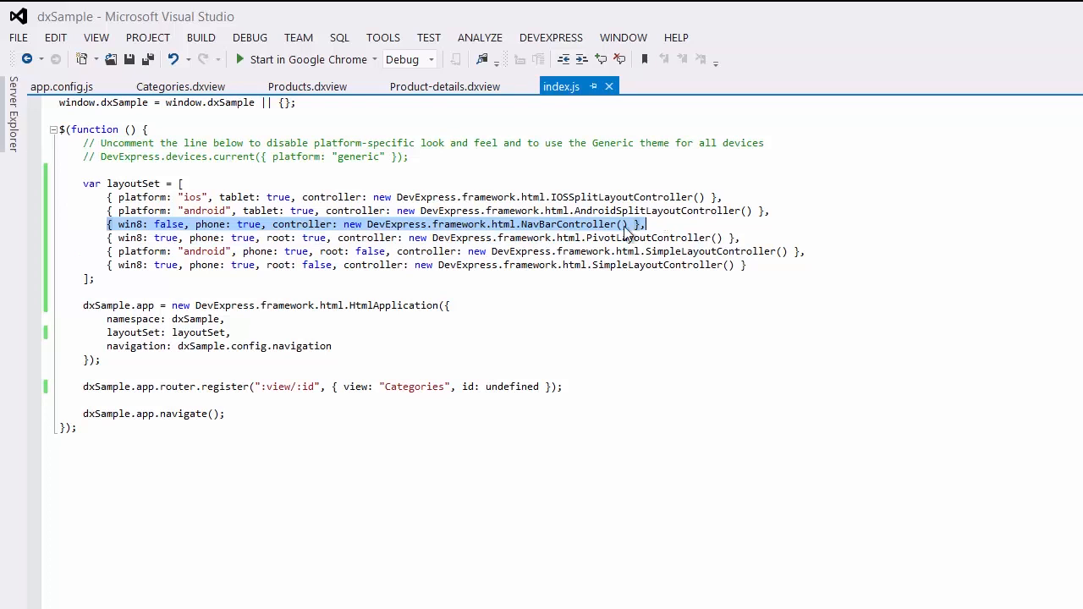
click(108, 237)
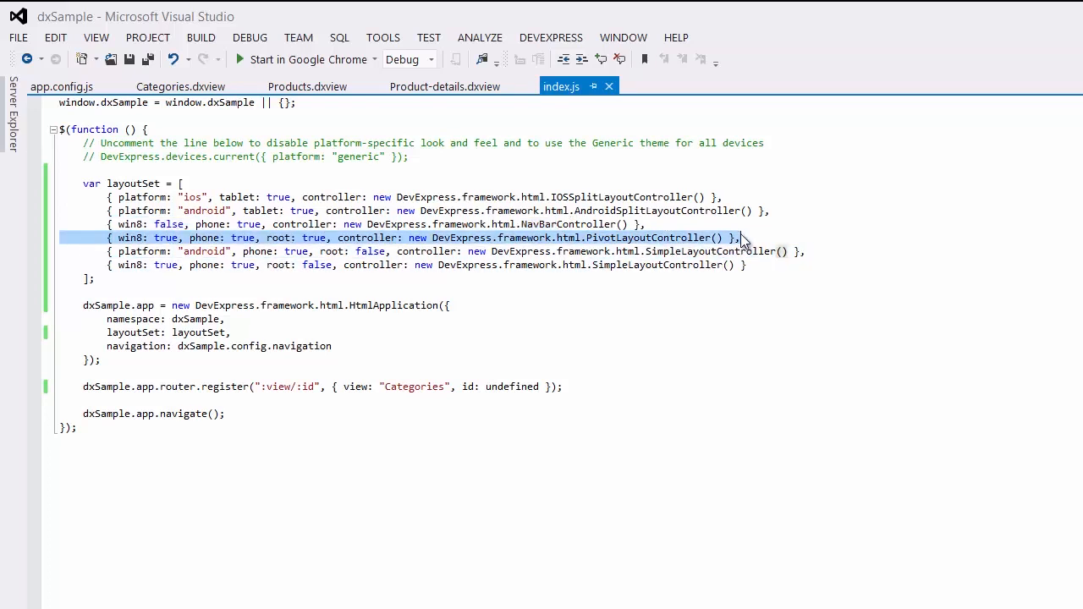
drag(741, 236, 95, 277)
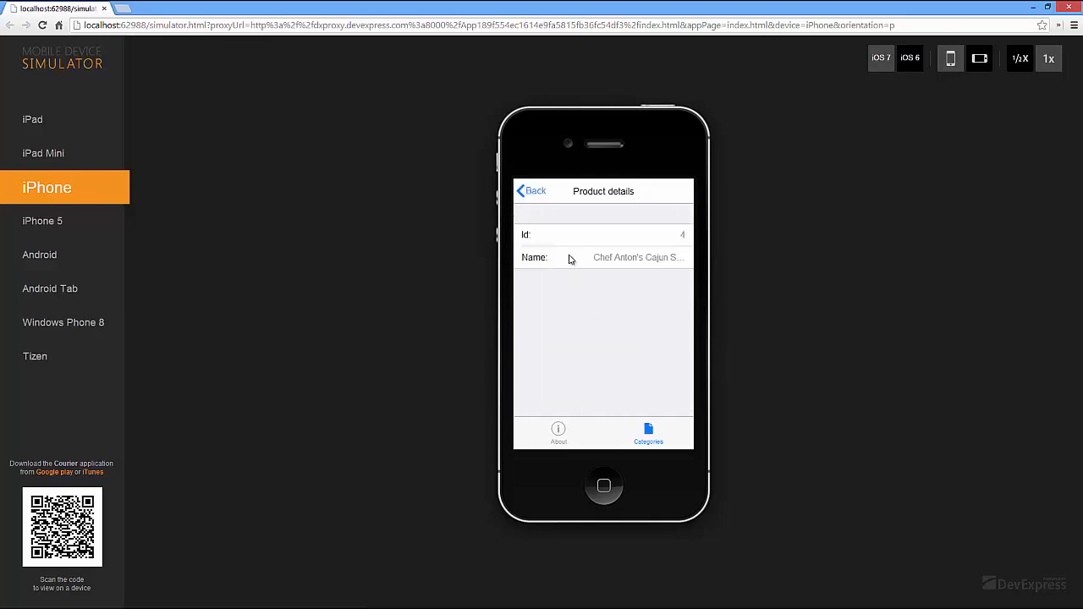
View a product's details on iPhone and tap Back in the iPad split detail pane
click(37, 118)
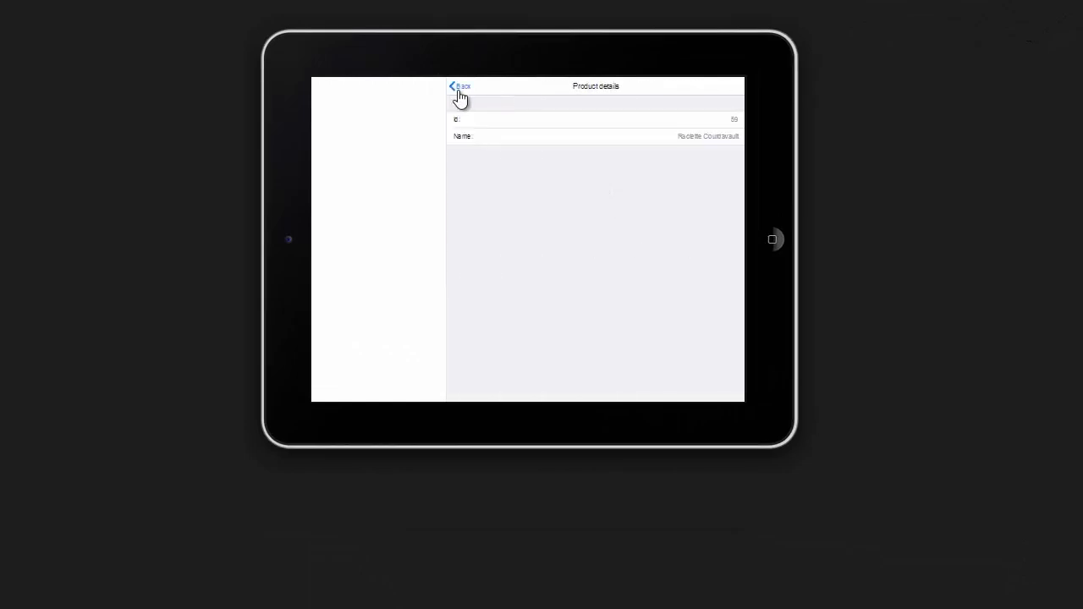
click(460, 87)
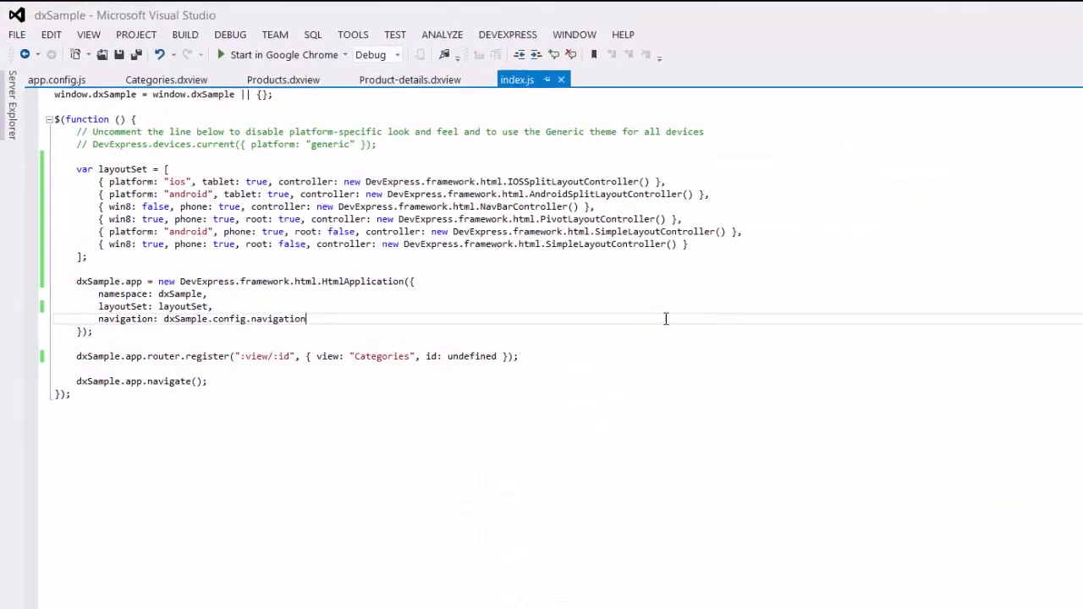
Target Categories and Products views to the master pane, then browse Condiments beside product details on iPad
click(179, 86)
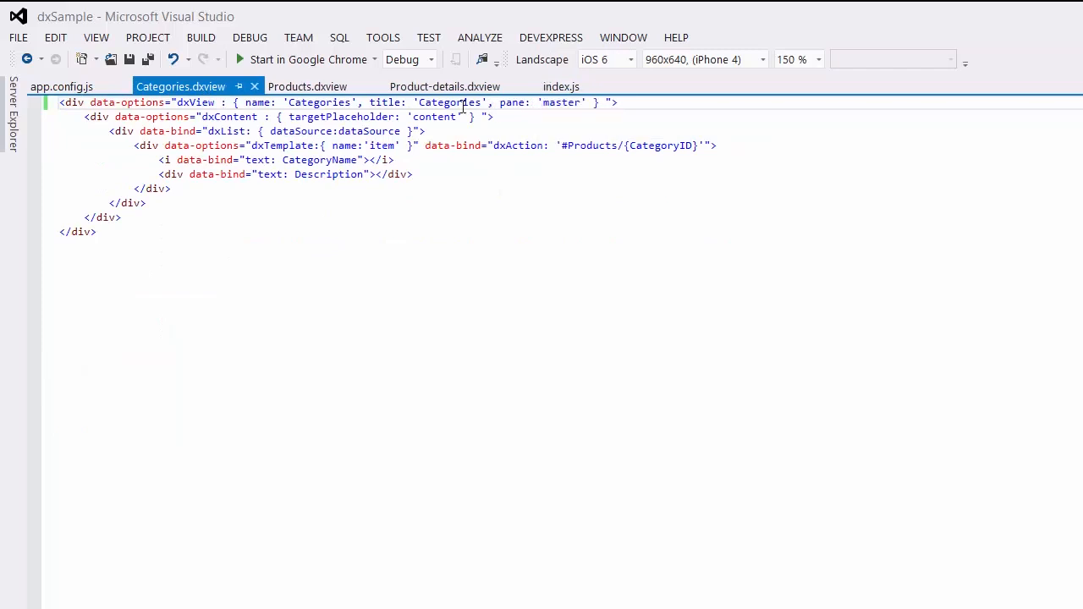
click(309, 86)
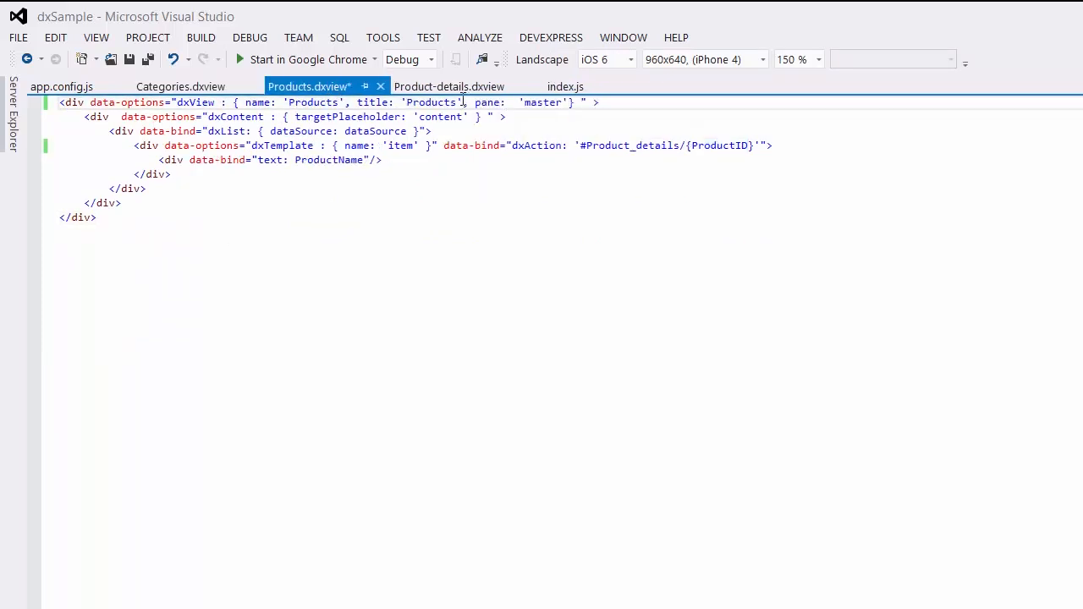
click(376, 237)
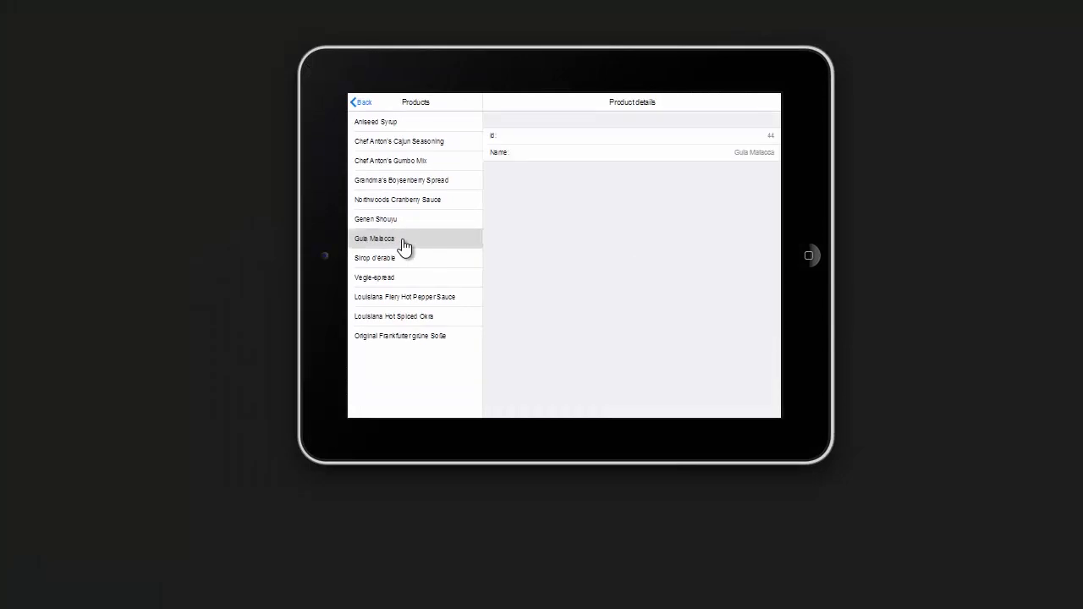
click(362, 102)
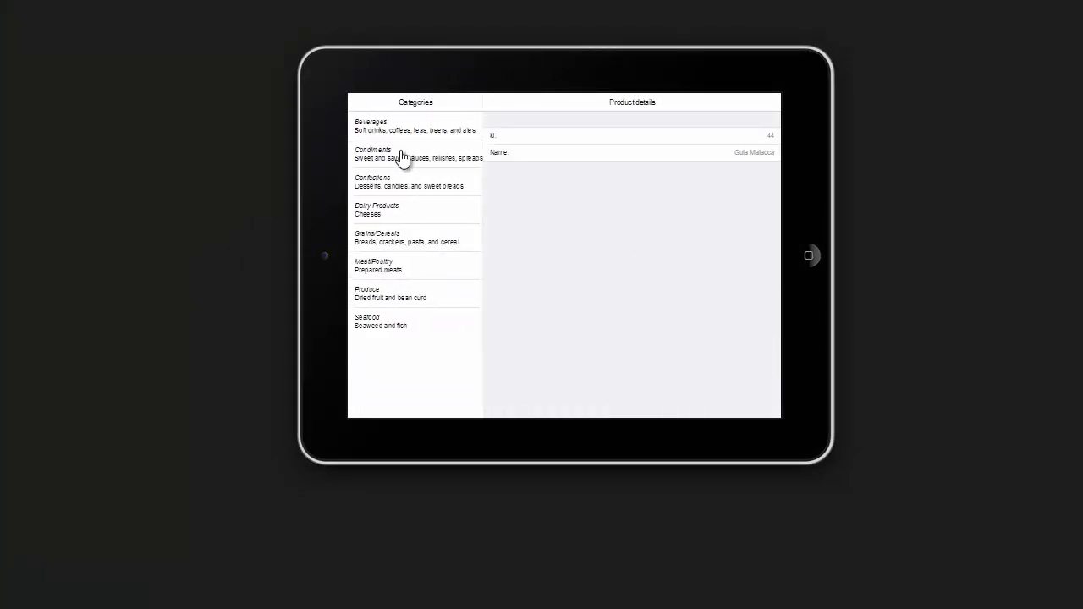
click(416, 154)
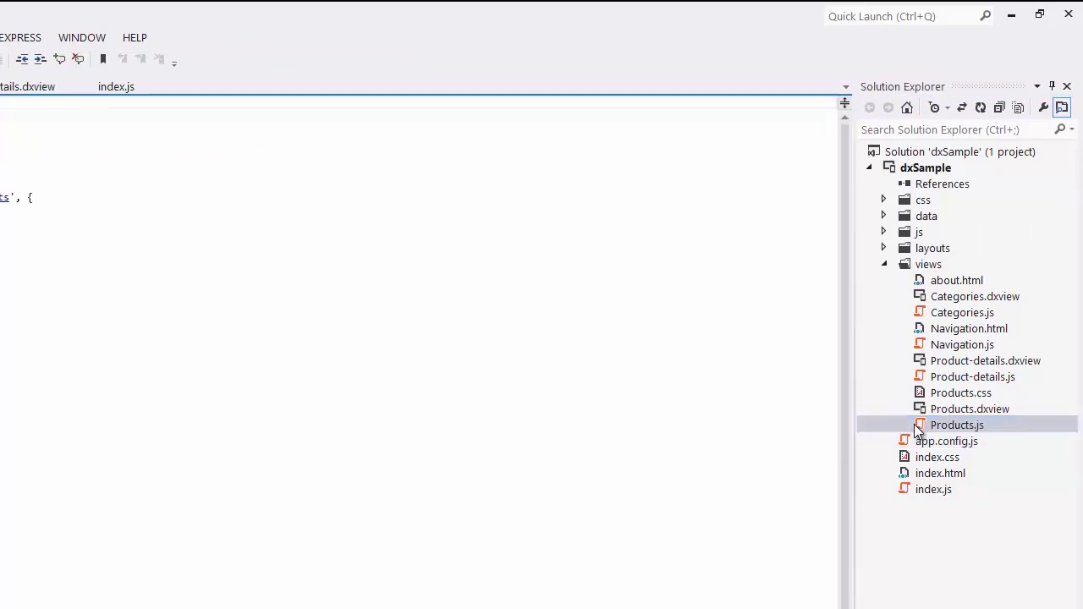
Add selectedProductID: ko.observable(), to the Products.js view model
double_click(958, 424)
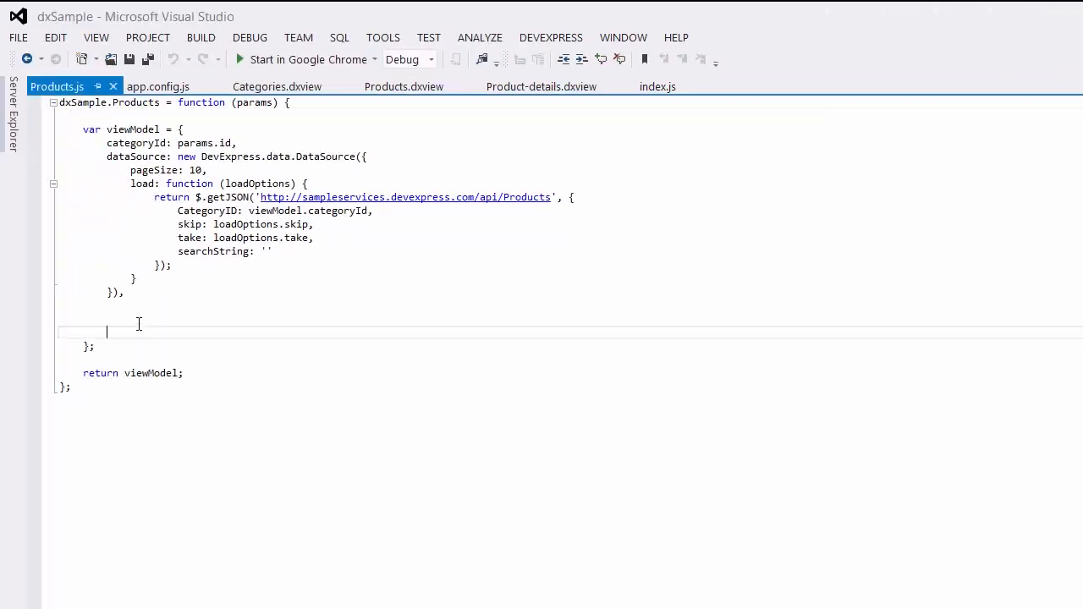
text(select)
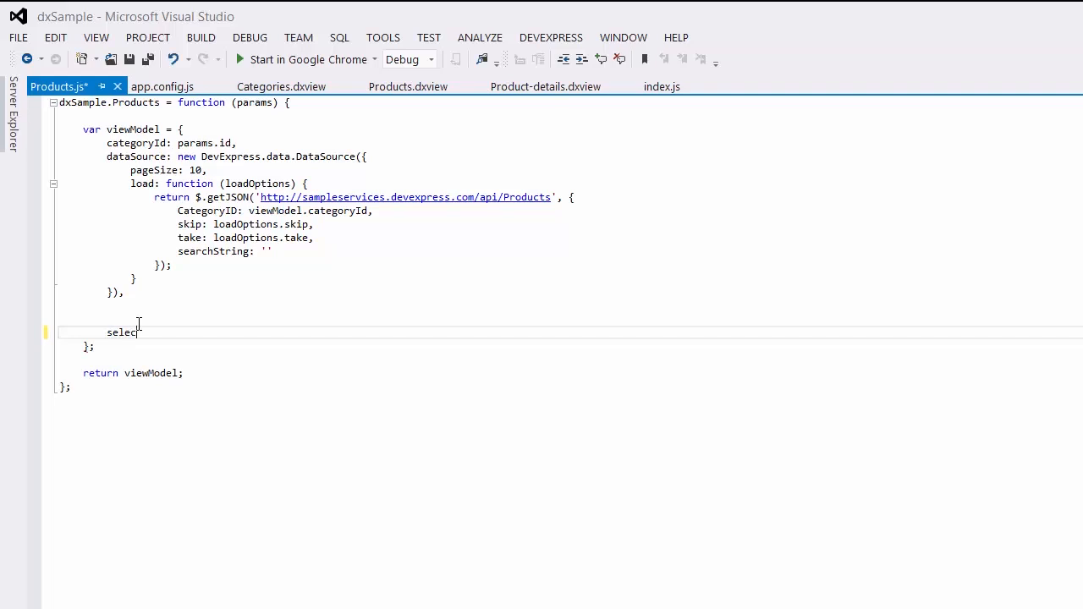
text(tedProductID:)
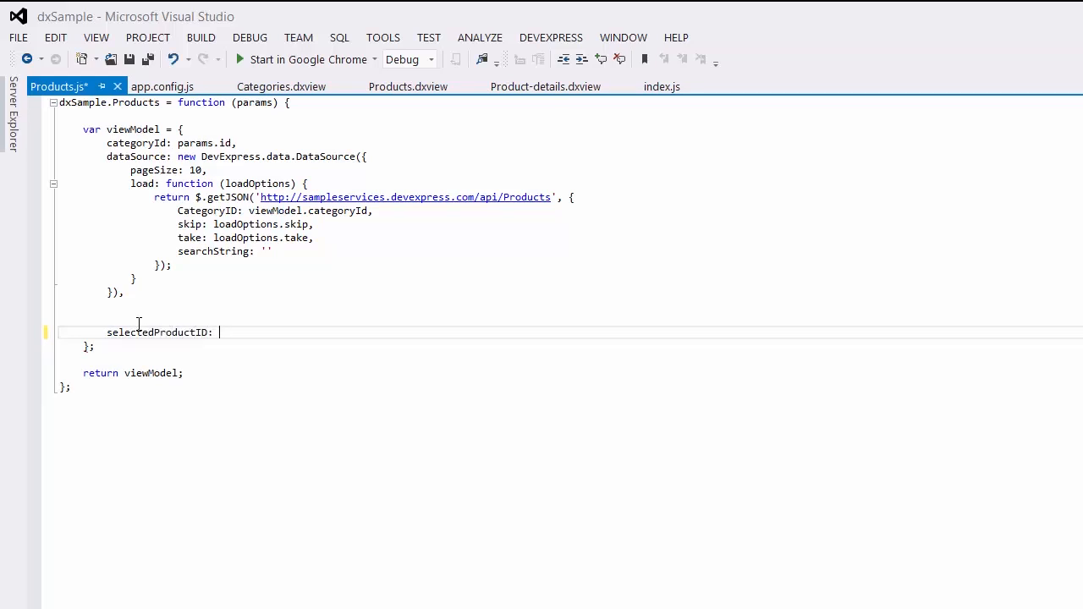
text(ko.observa)
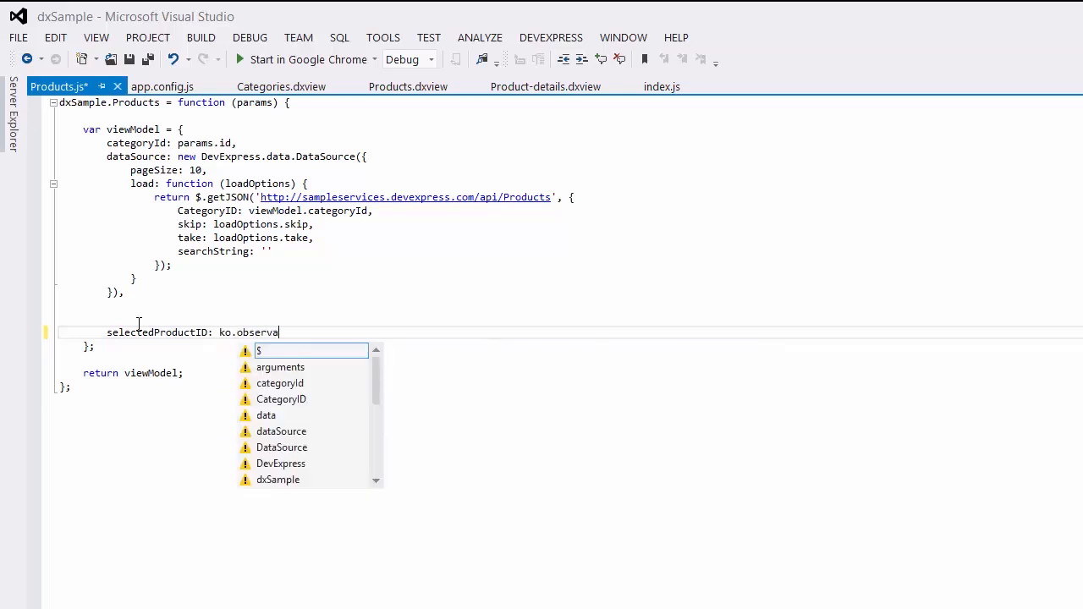
text(ble(),)
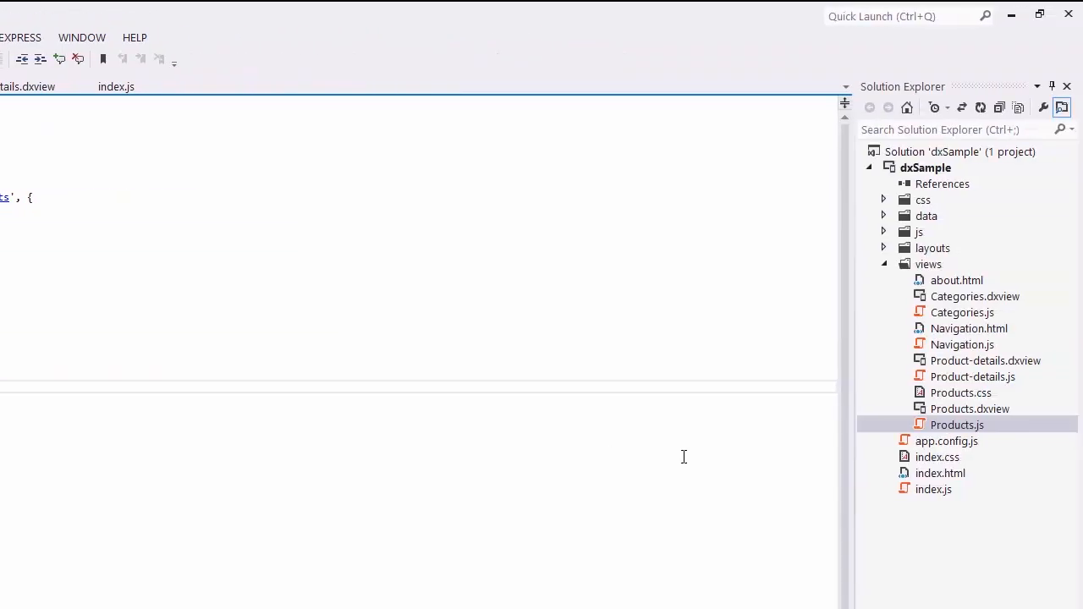
Paste list-item-selected background rules into Products.css and save
click(962, 393)
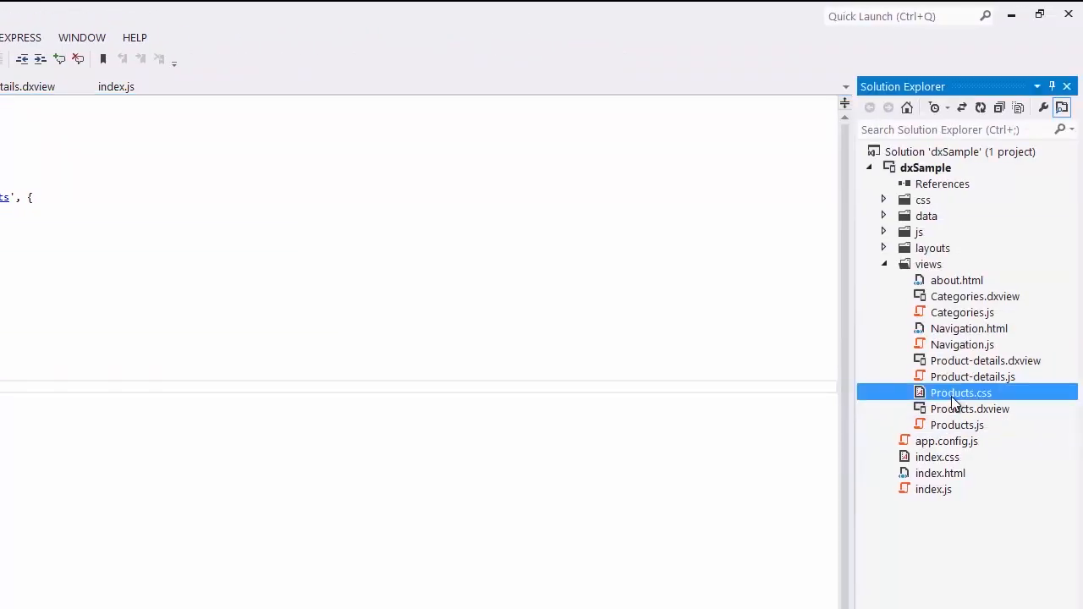
double_click(962, 393)
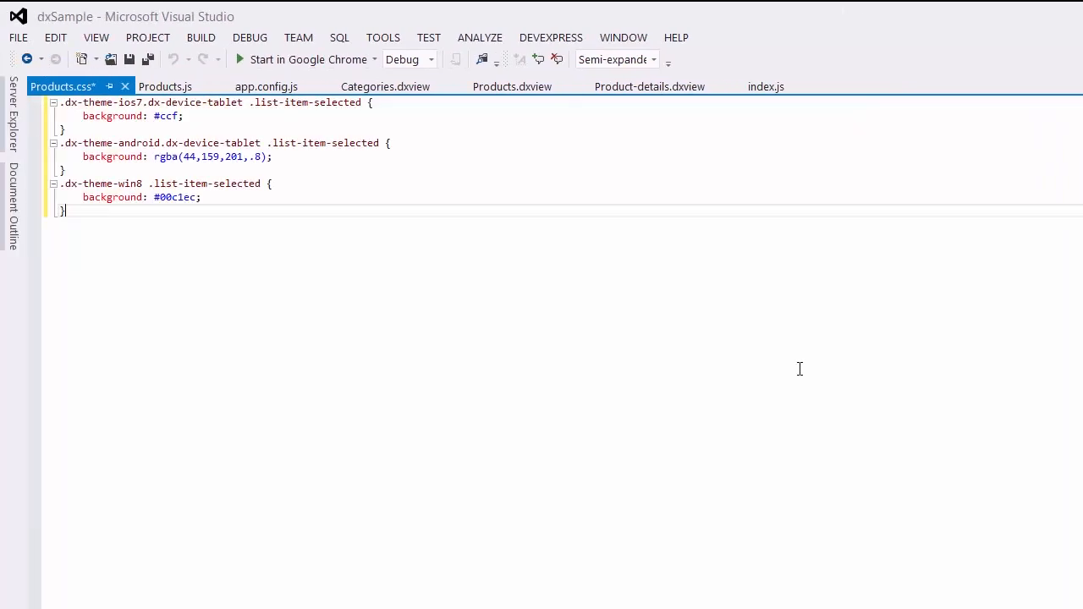
key(ctrl+s)
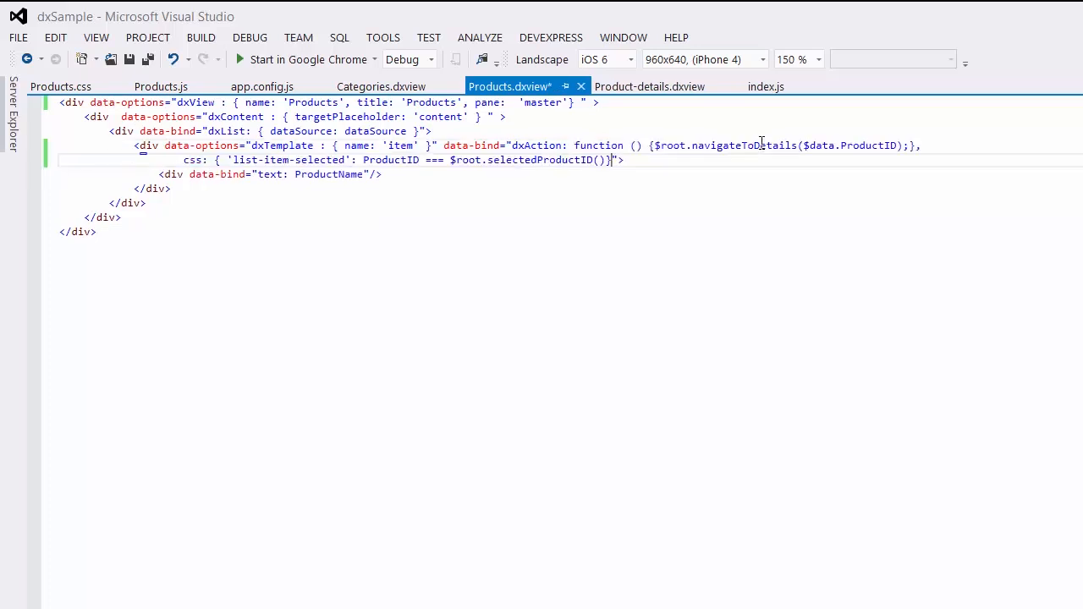
Review the navigateToDetails item action, then declare startupView = "Navigation", "Categories" when device.phone
double_click(702, 146)
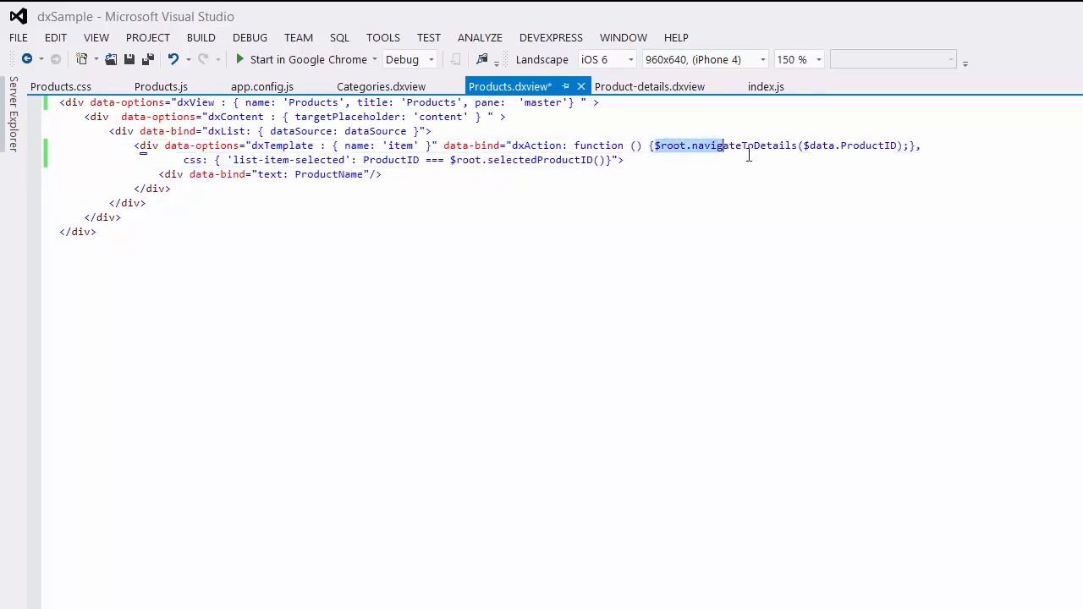
drag(717, 145, 906, 145)
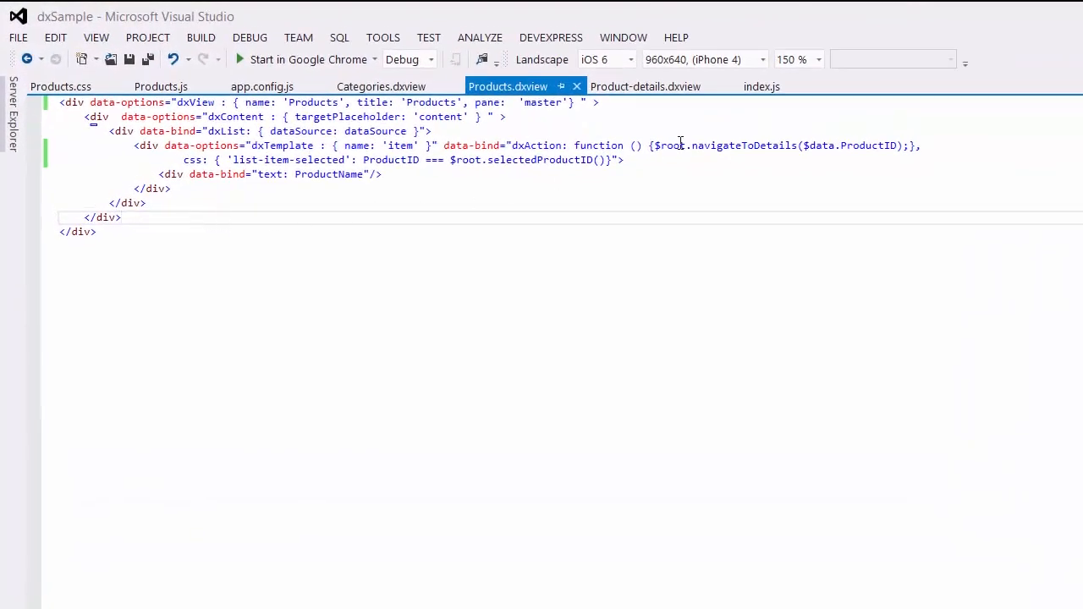
click(762, 87)
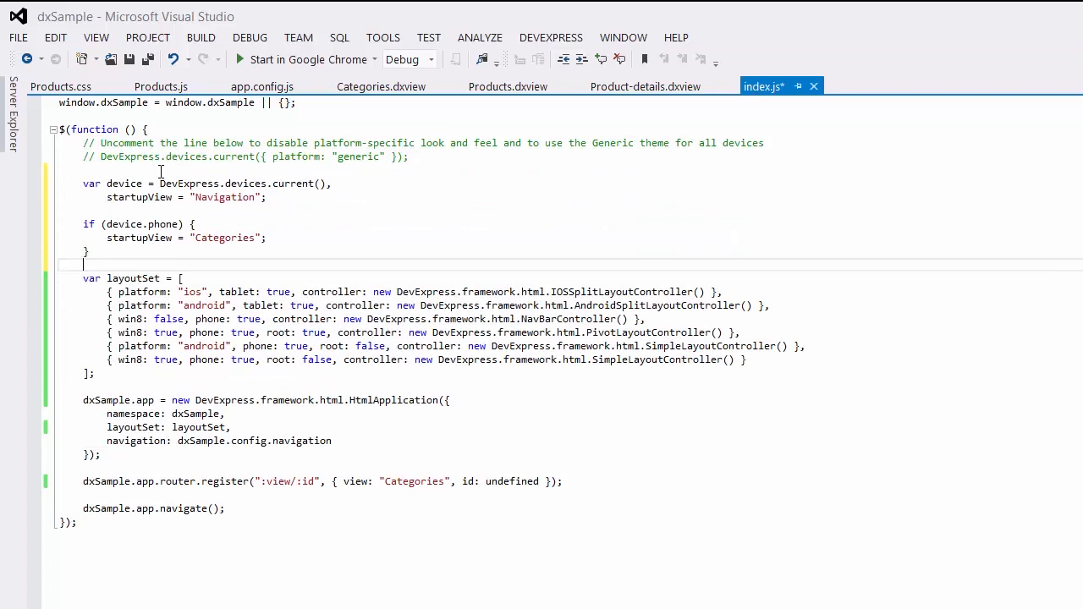
Replace "Categories" in router.register with the startupView variable via IntelliSense
double_click(139, 197)
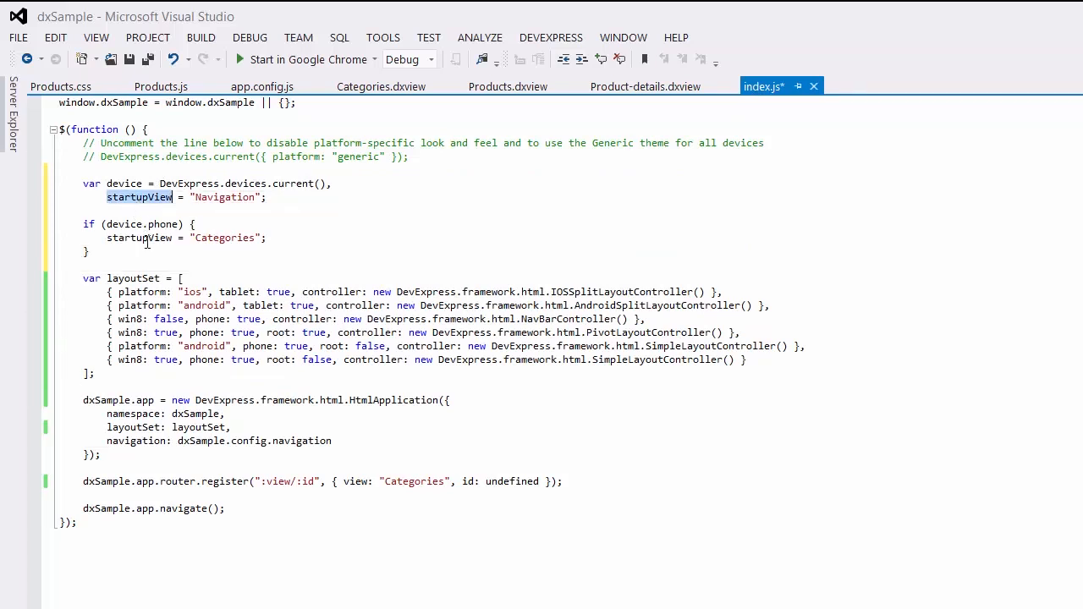
click(112, 223)
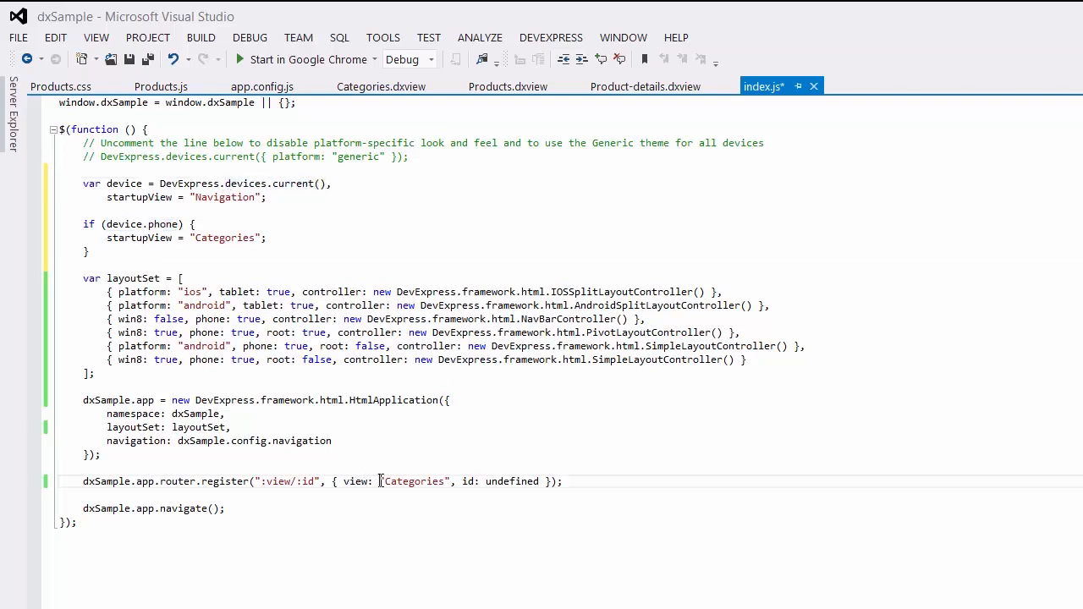
text(sta)
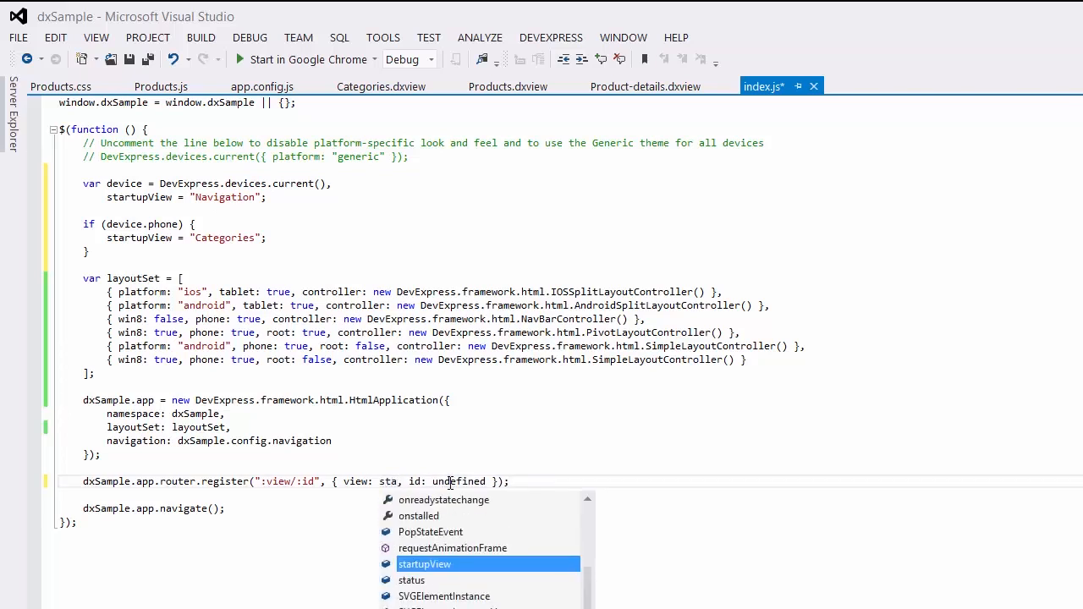
key(Tab)
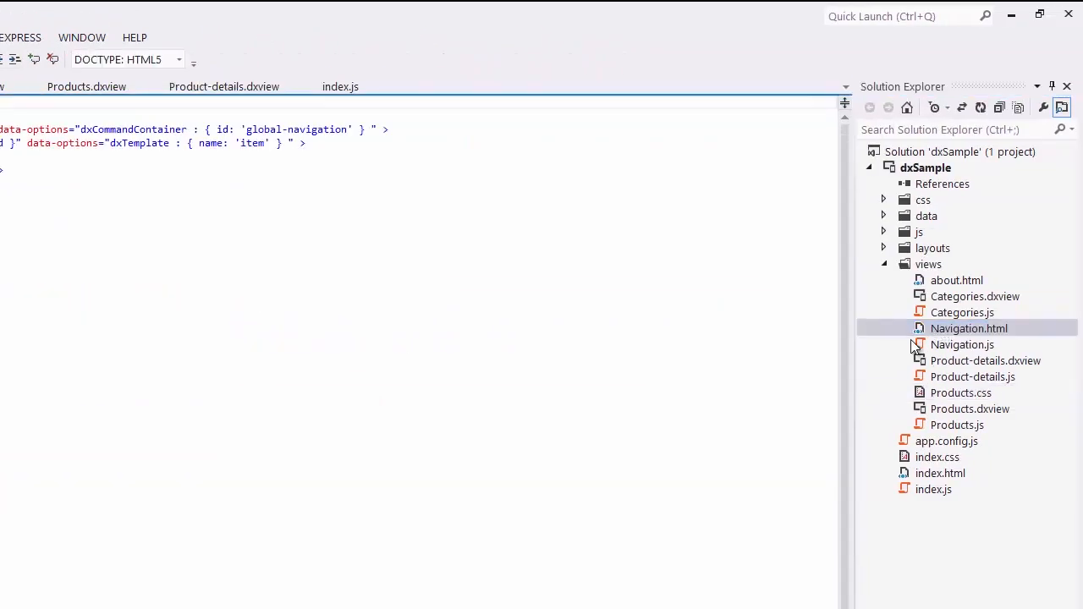
Review Navigation.js and add pane: 'master' to the dxView data-options in Navigation.html
double_click(968, 328)
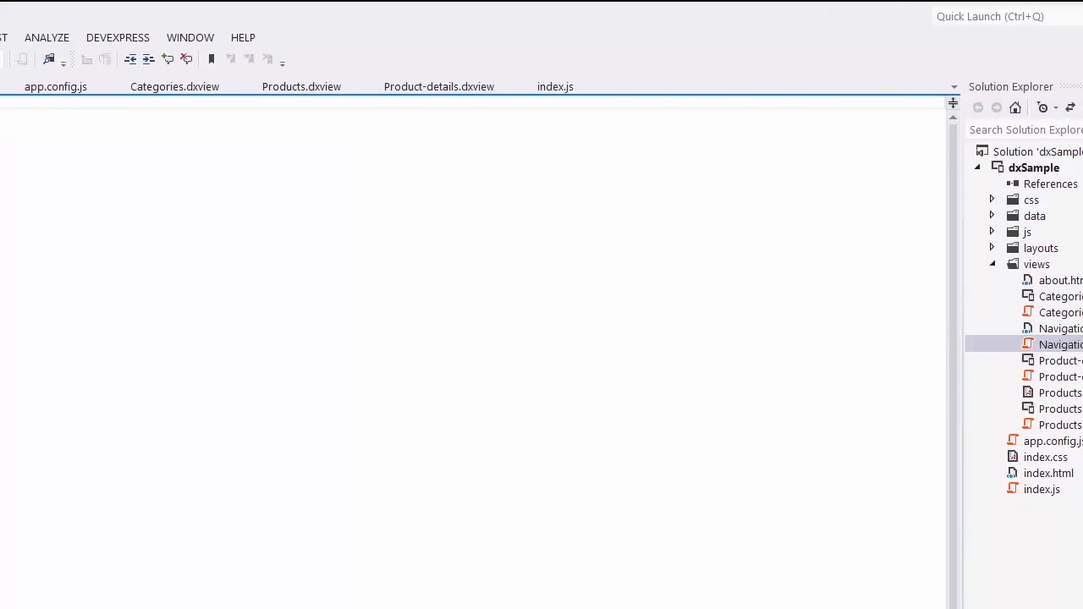
double_click(1060, 345)
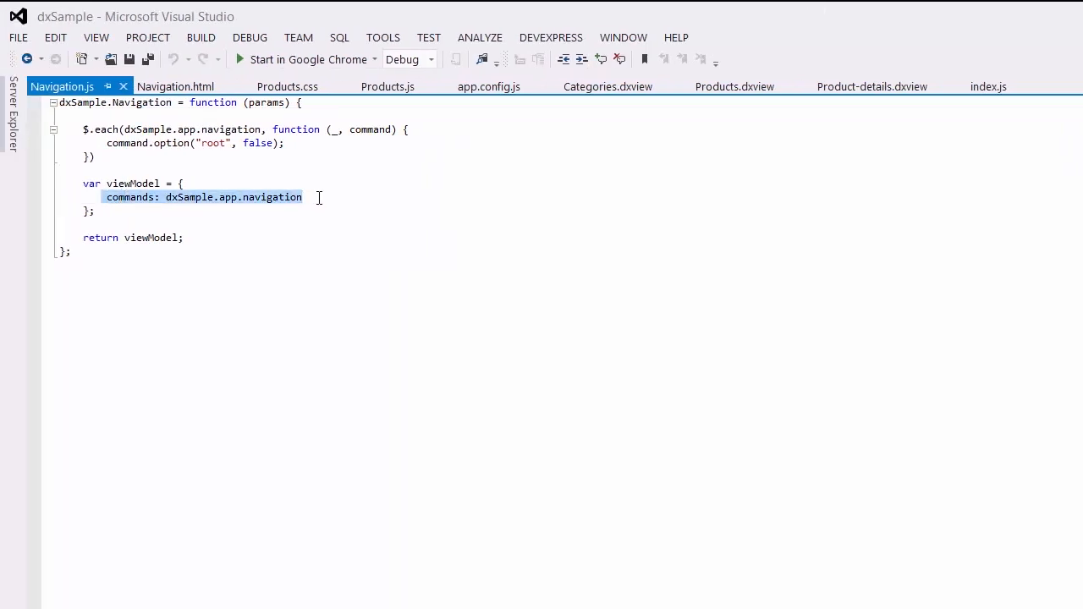
click(176, 87)
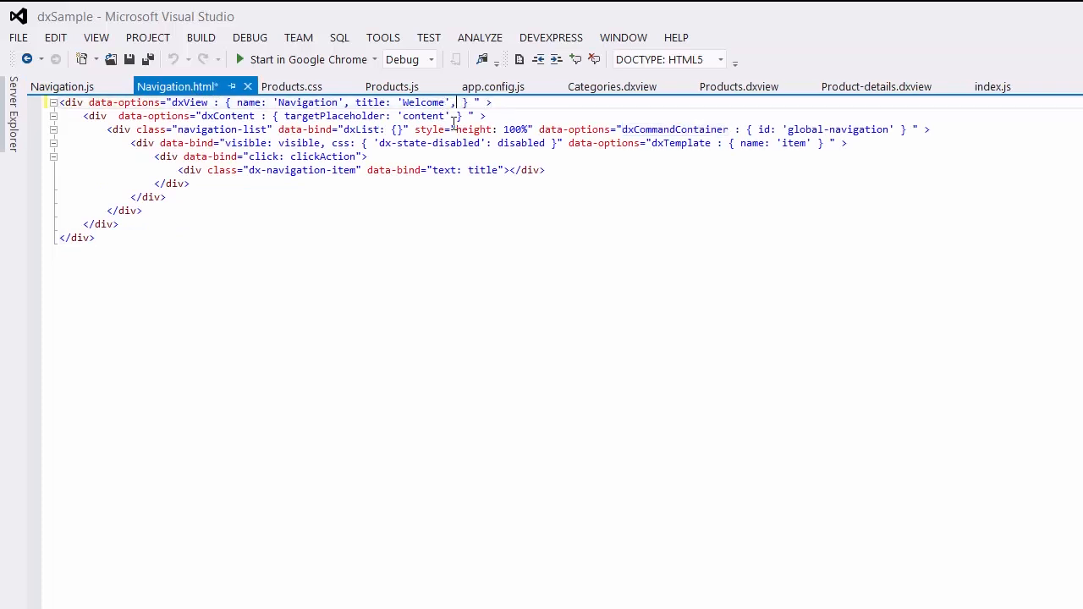
text(pane: 'm')
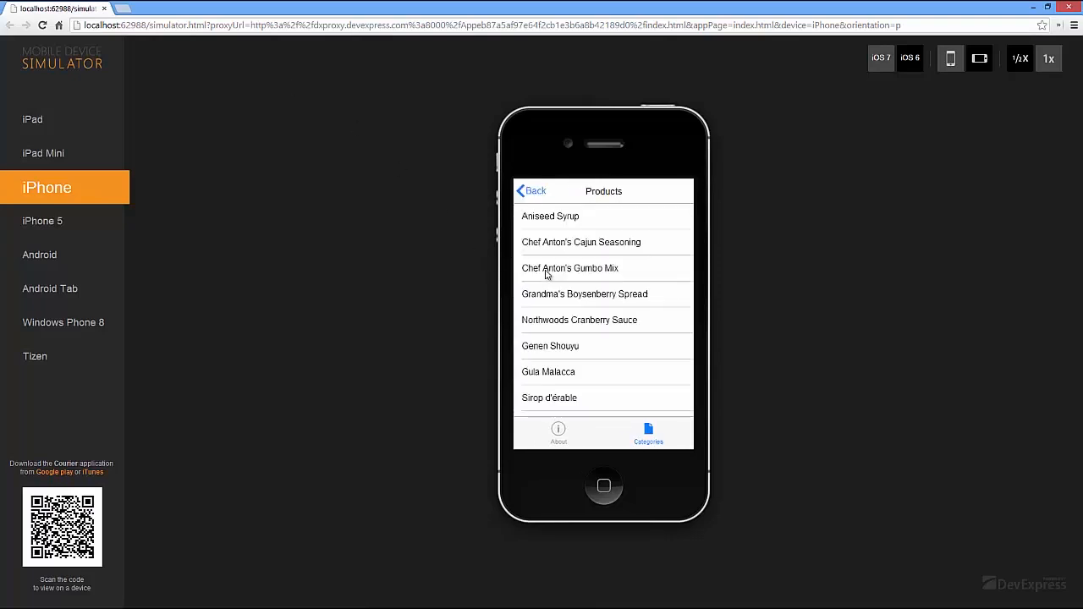
On the iPhone, view Chef Anton's Gumbo Mix details and the About page, then switch to iPad
click(571, 267)
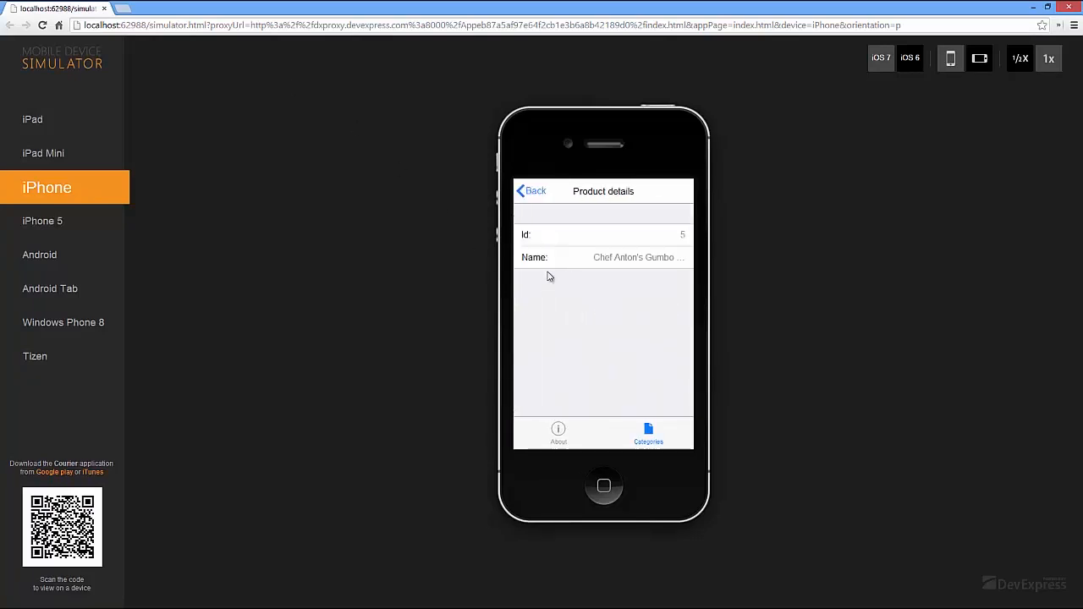
click(559, 433)
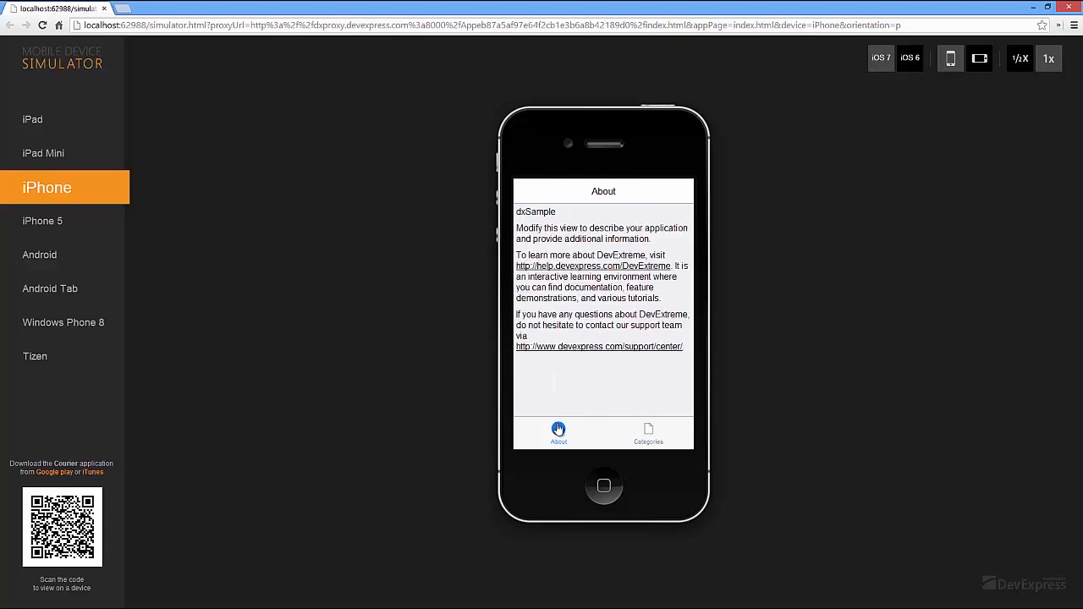
click(32, 118)
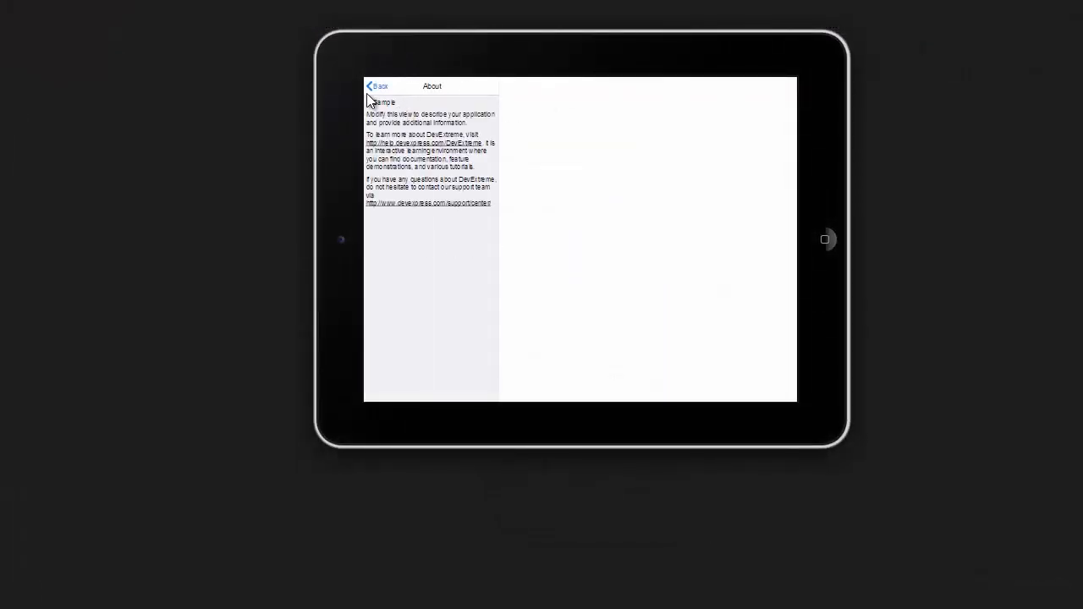
On the iPad, select Steeleye Stout, Côte de Blaye, Chartreuse verte and Outback Lager, each highlighted with details
click(375, 84)
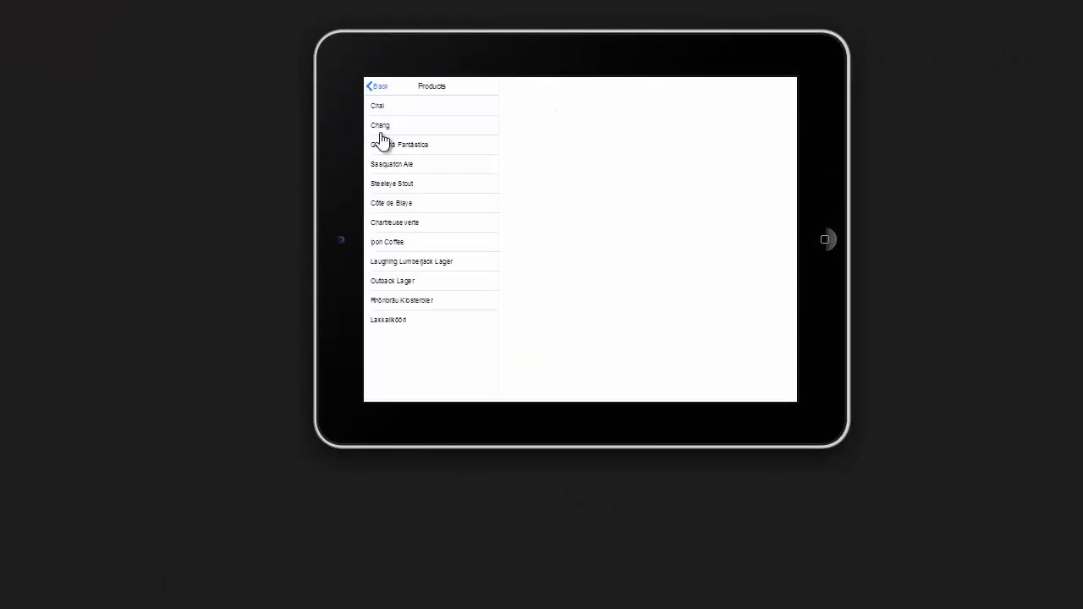
click(392, 183)
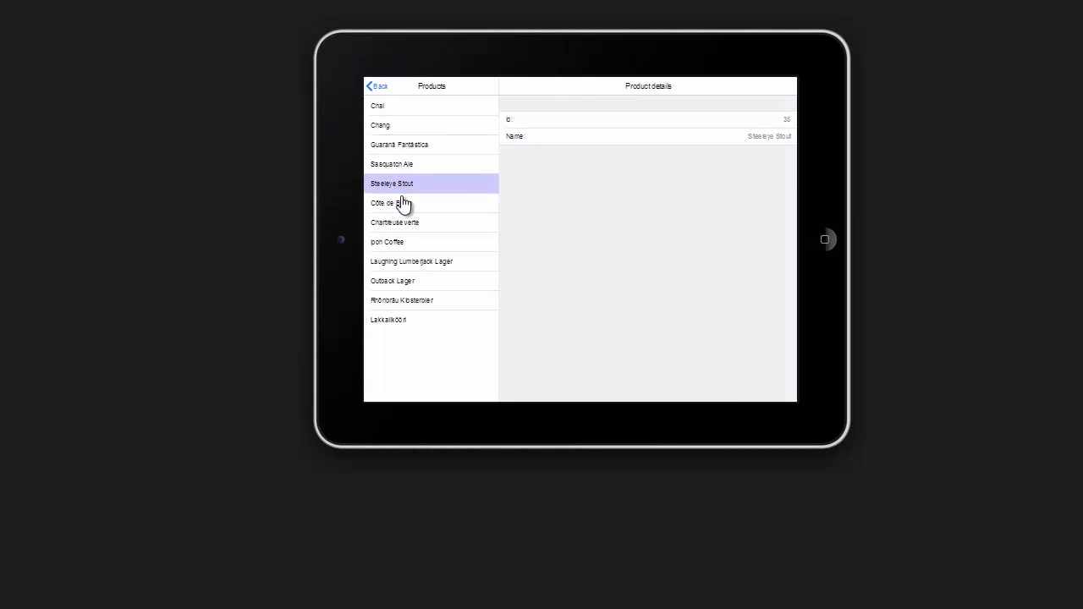
click(382, 203)
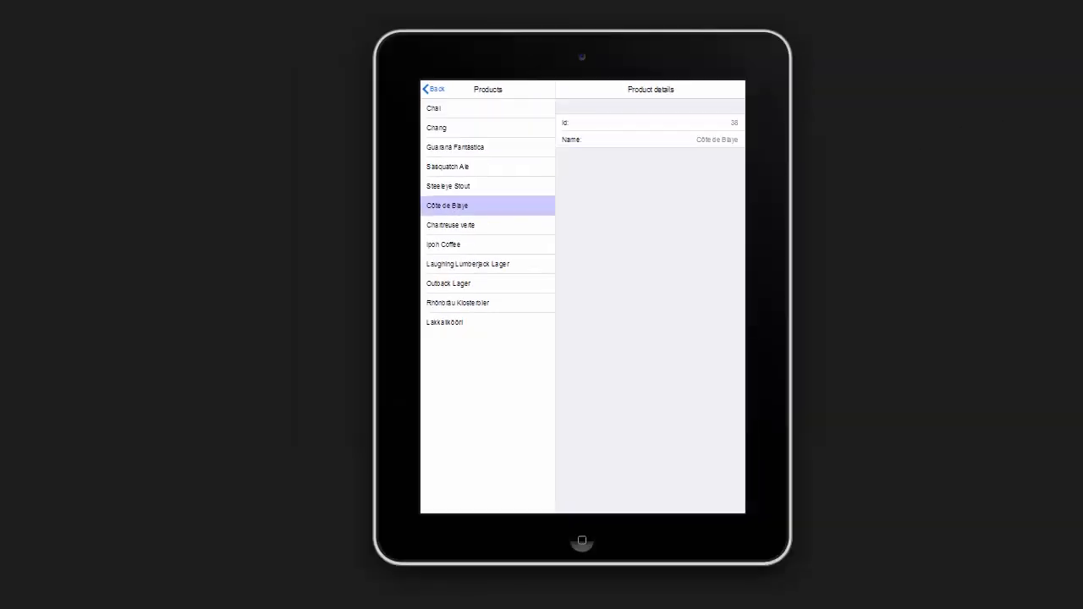
click(450, 225)
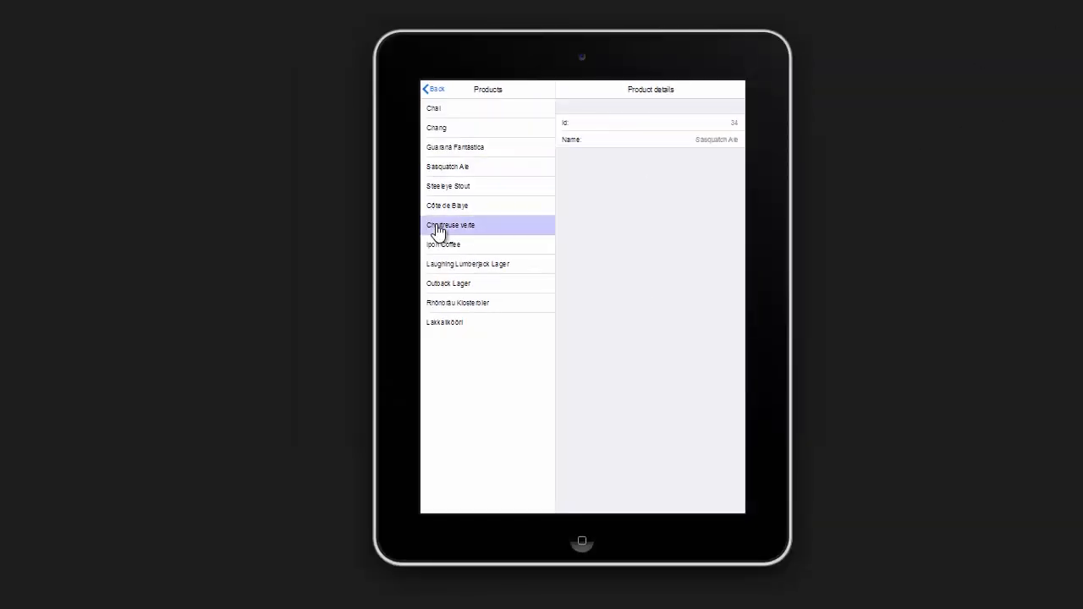
click(449, 285)
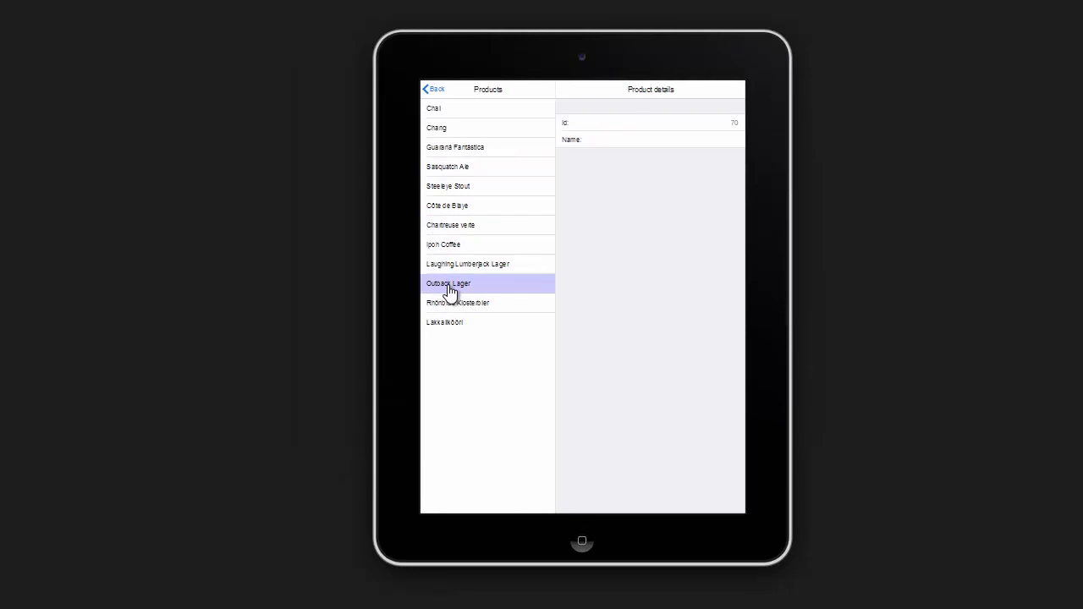